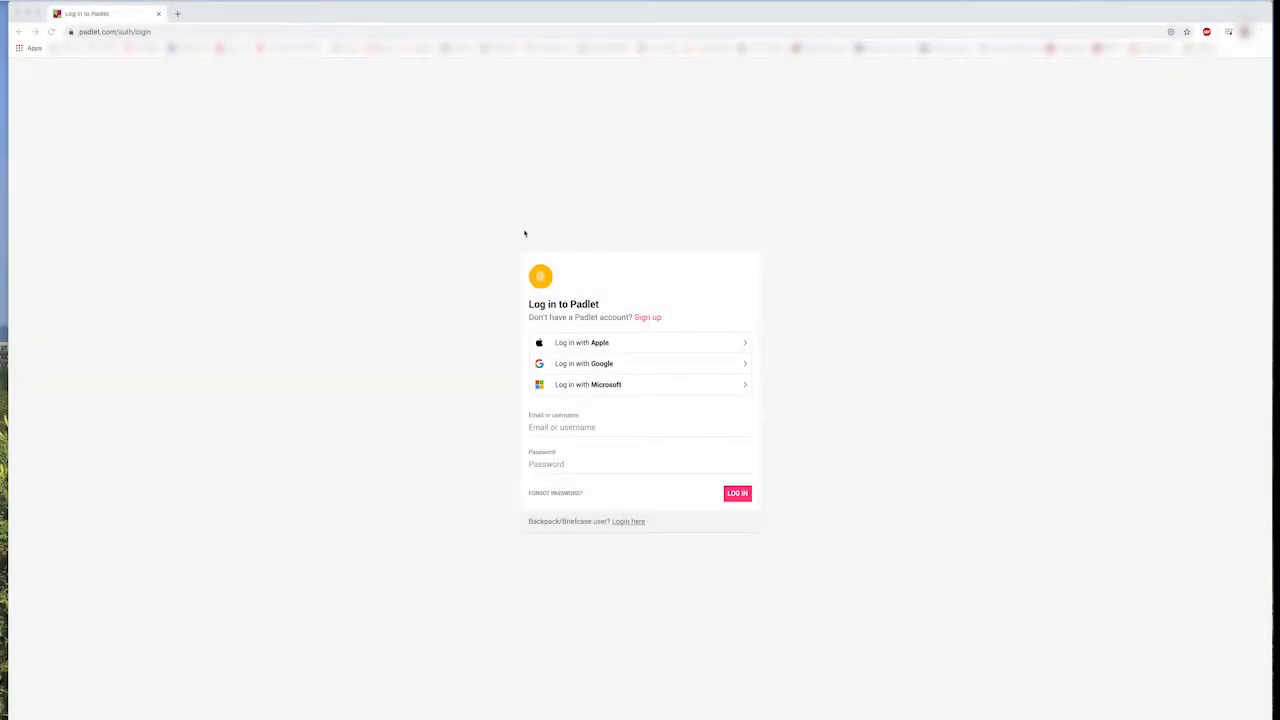
pyautogui.moveTo(666, 324)
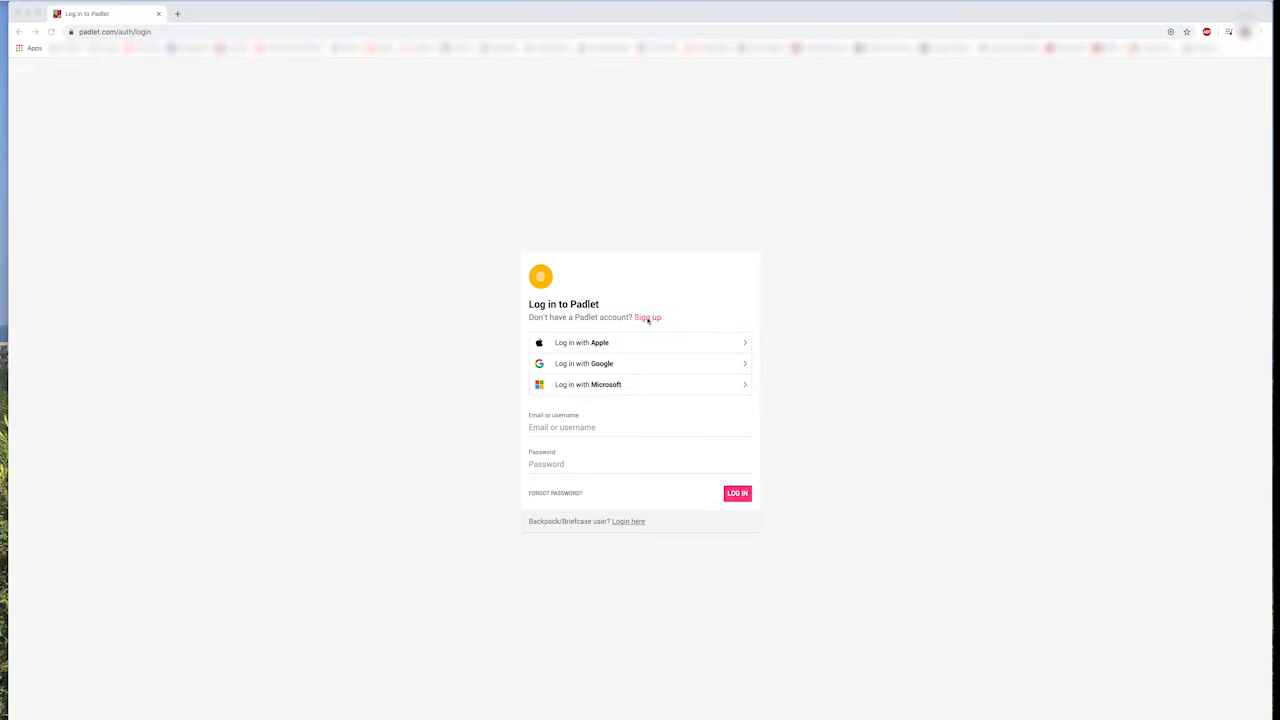
# Enter an email and password on the Padlet sign-up form and submit it
pyautogui.click(648, 316)
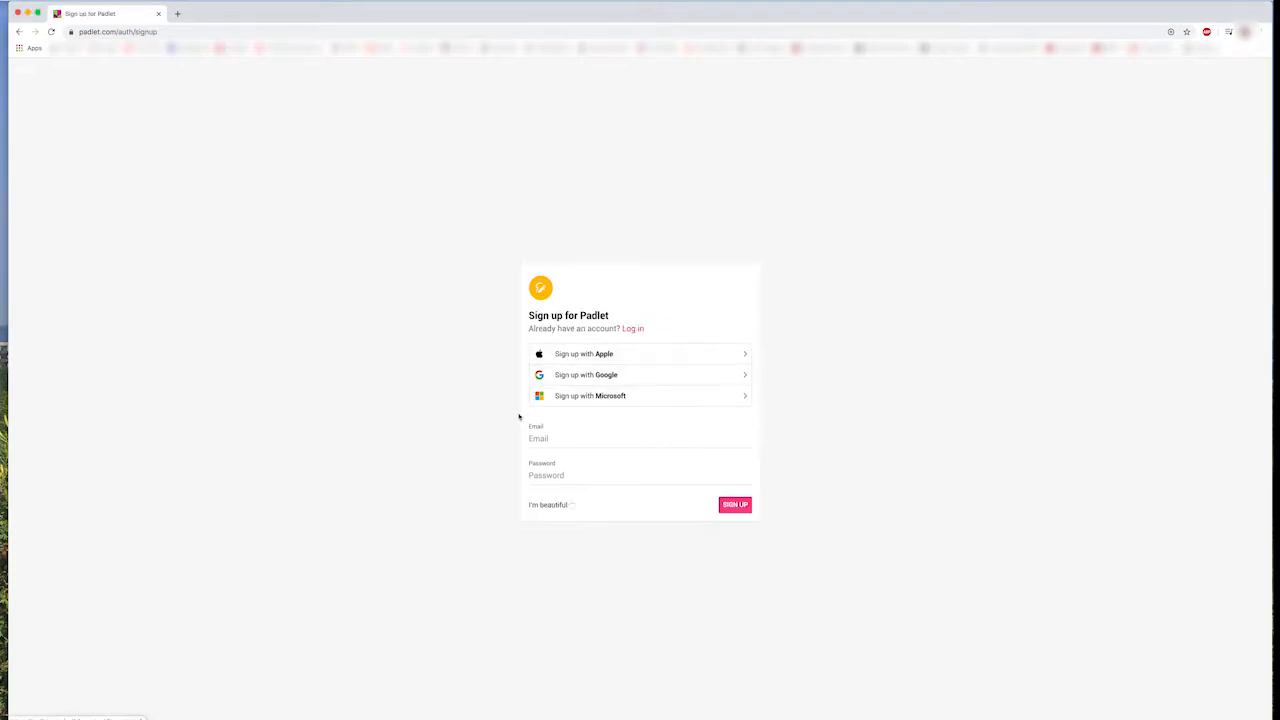
pyautogui.click(640, 438)
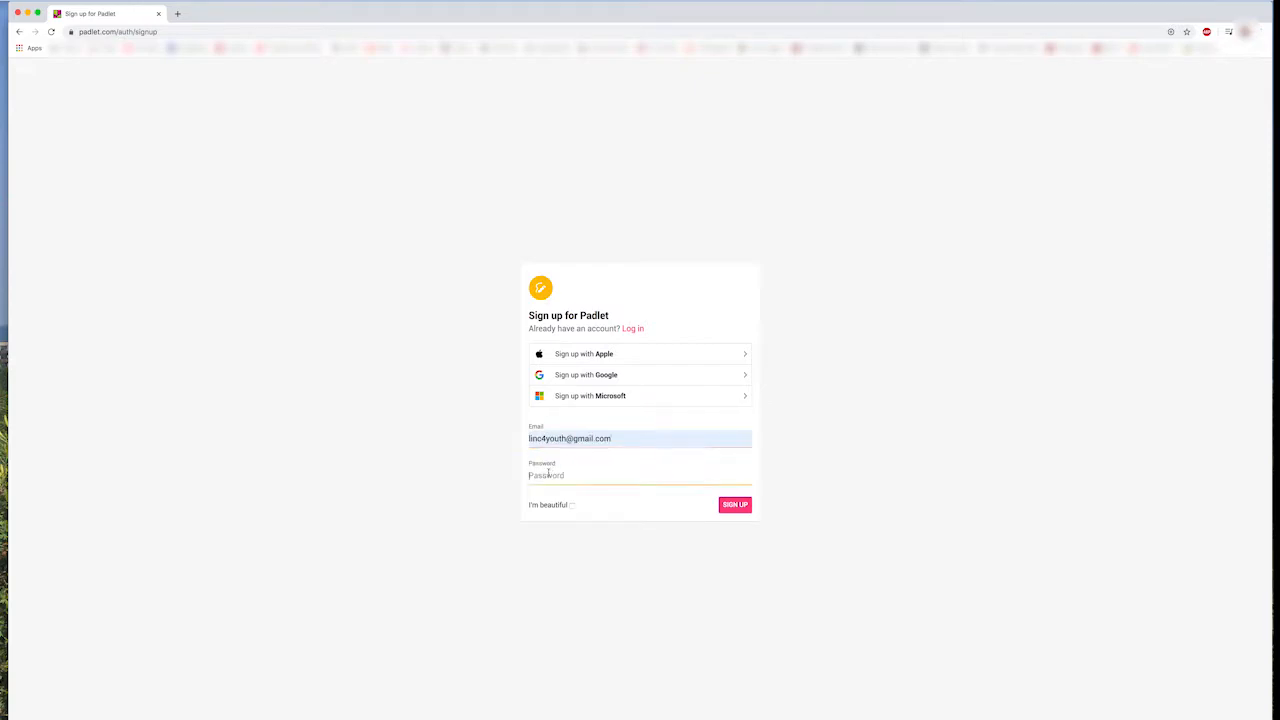
pyautogui.write('password')
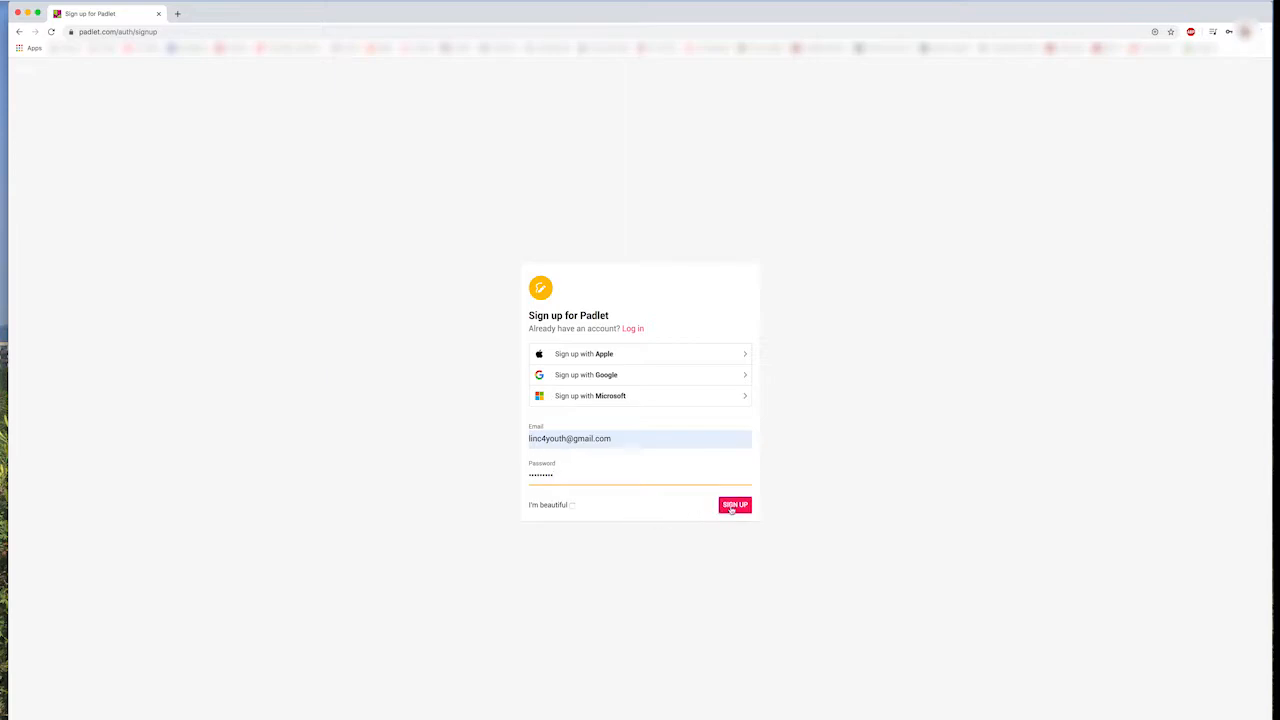
pyautogui.click(734, 504)
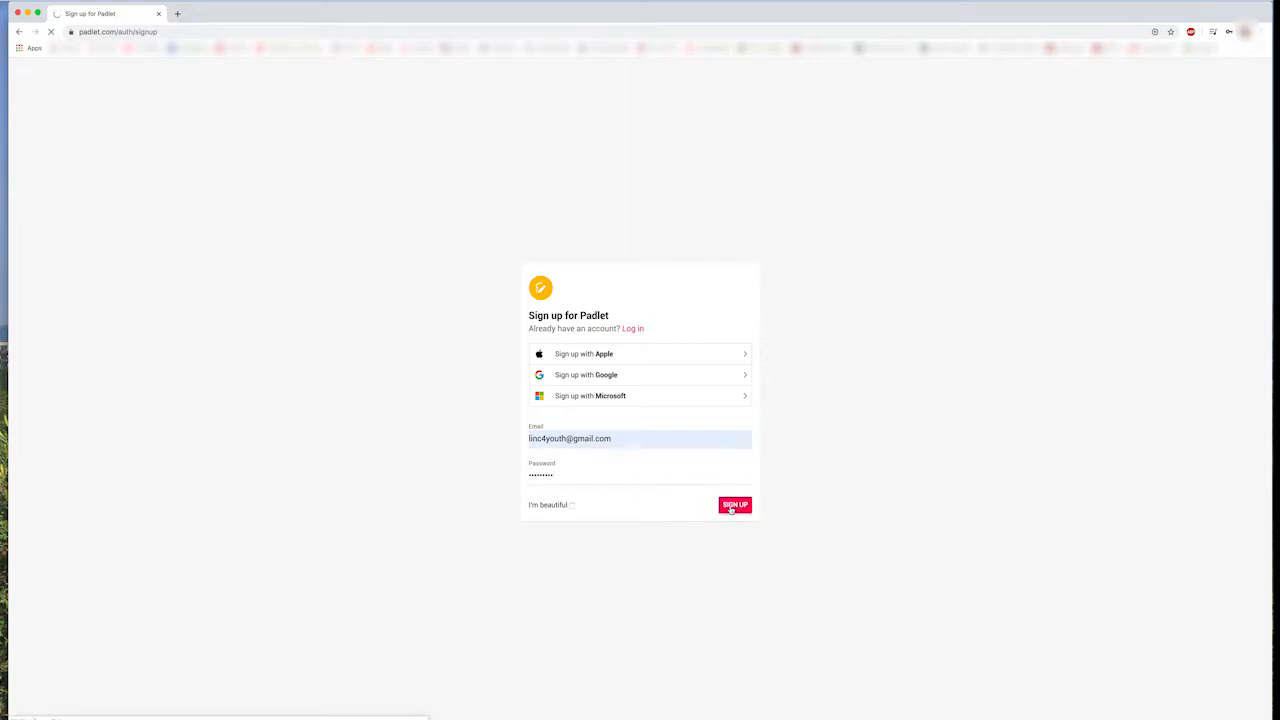
pyautogui.click(734, 504)
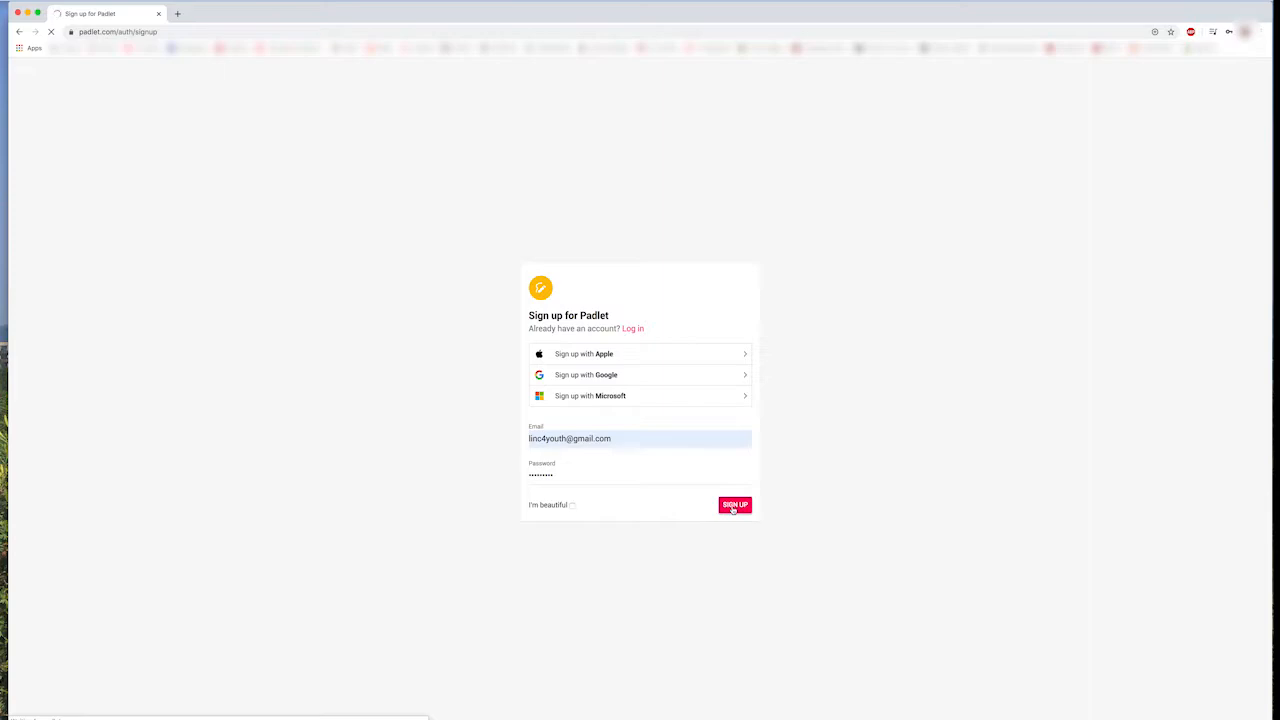
# Choose the free Basic membership and land on the welcome dashboard
pyautogui.click(734, 504)
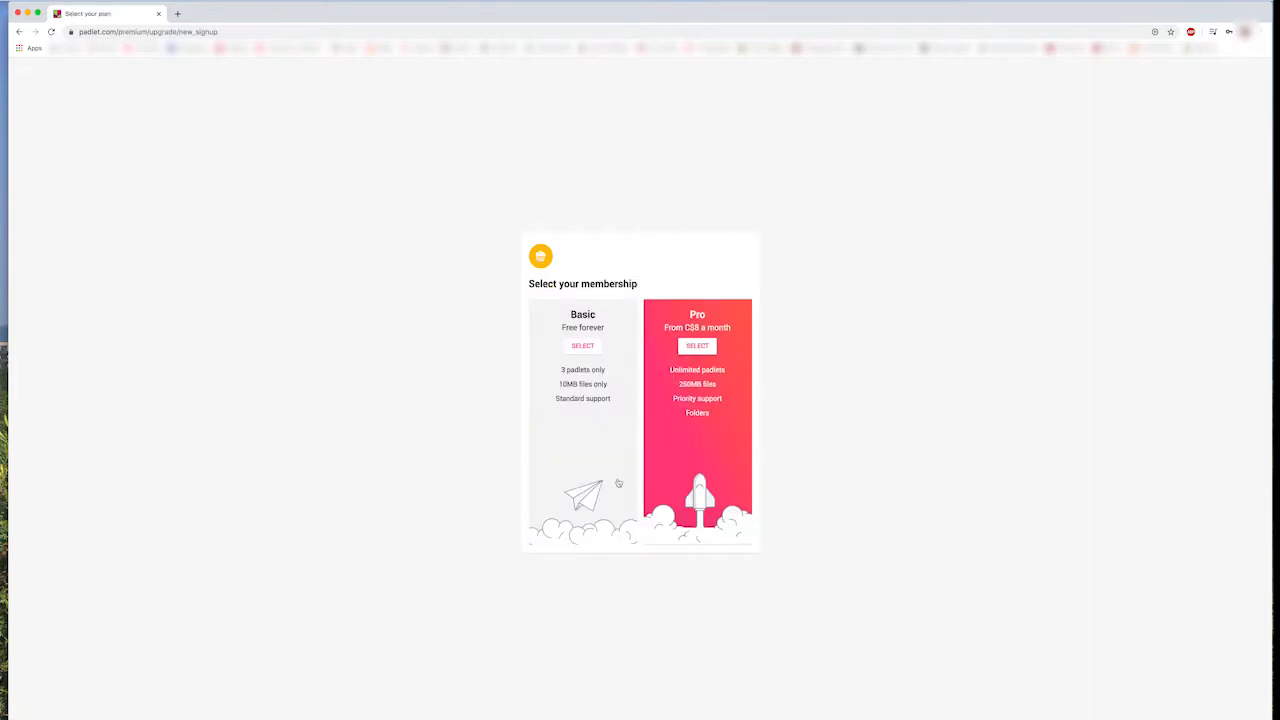
pyautogui.moveTo(620, 336)
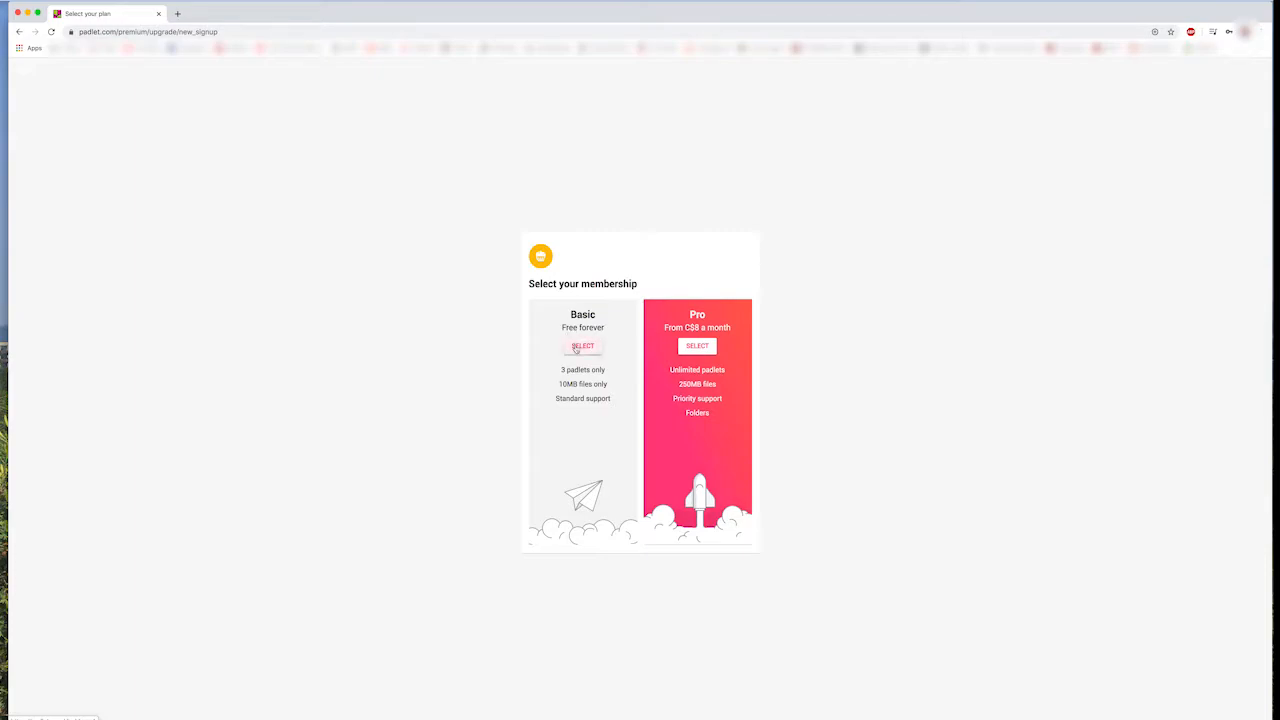
pyautogui.click(582, 346)
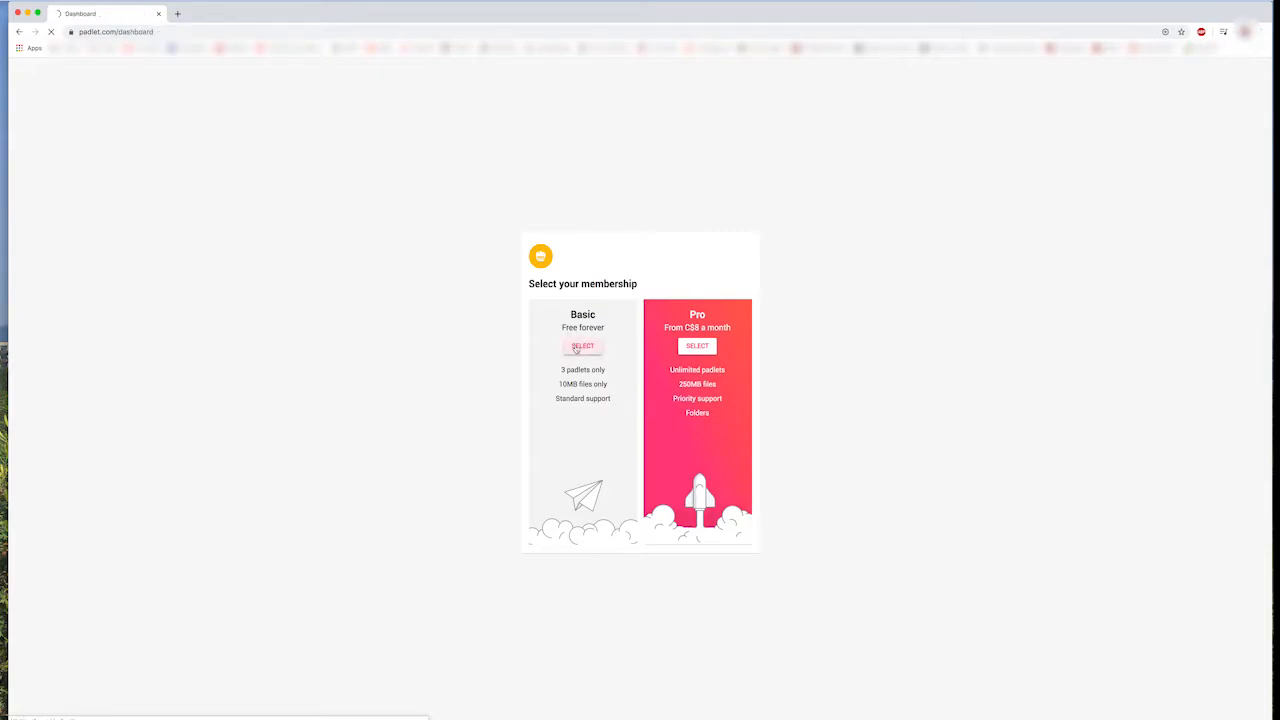
pyautogui.click(582, 346)
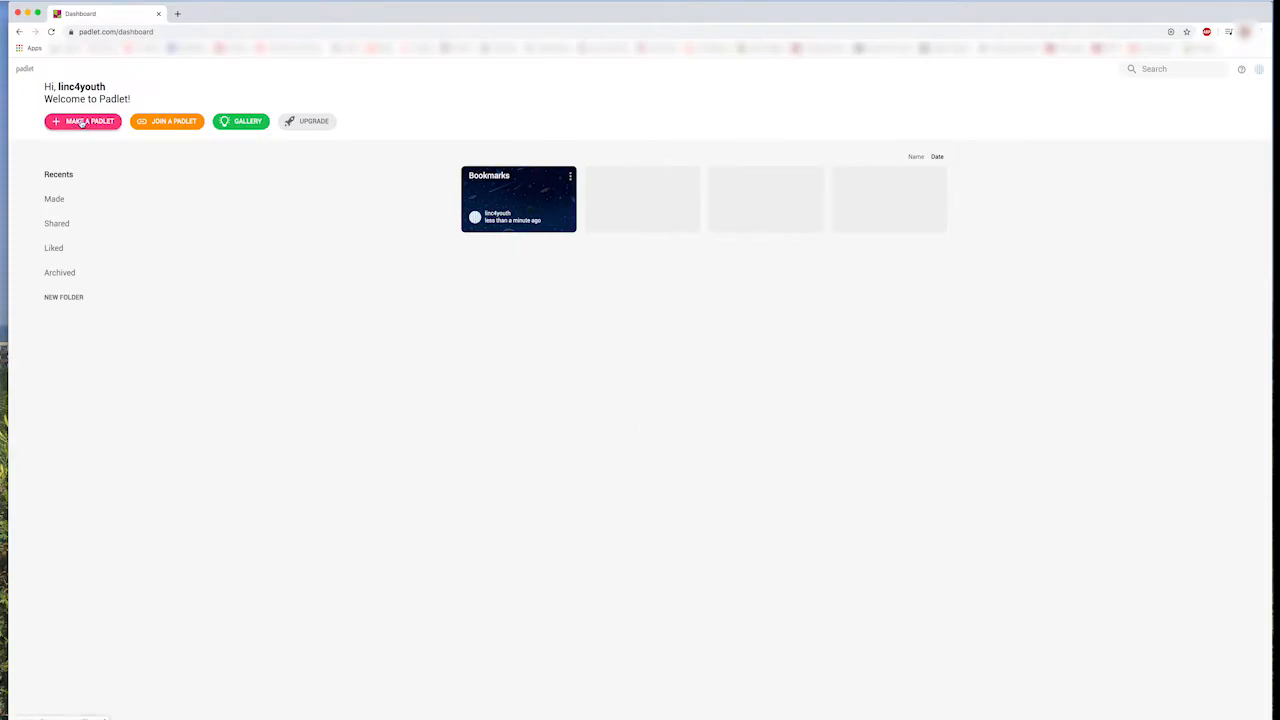
# Make a new padlet using the blank Wall layout
pyautogui.click(82, 122)
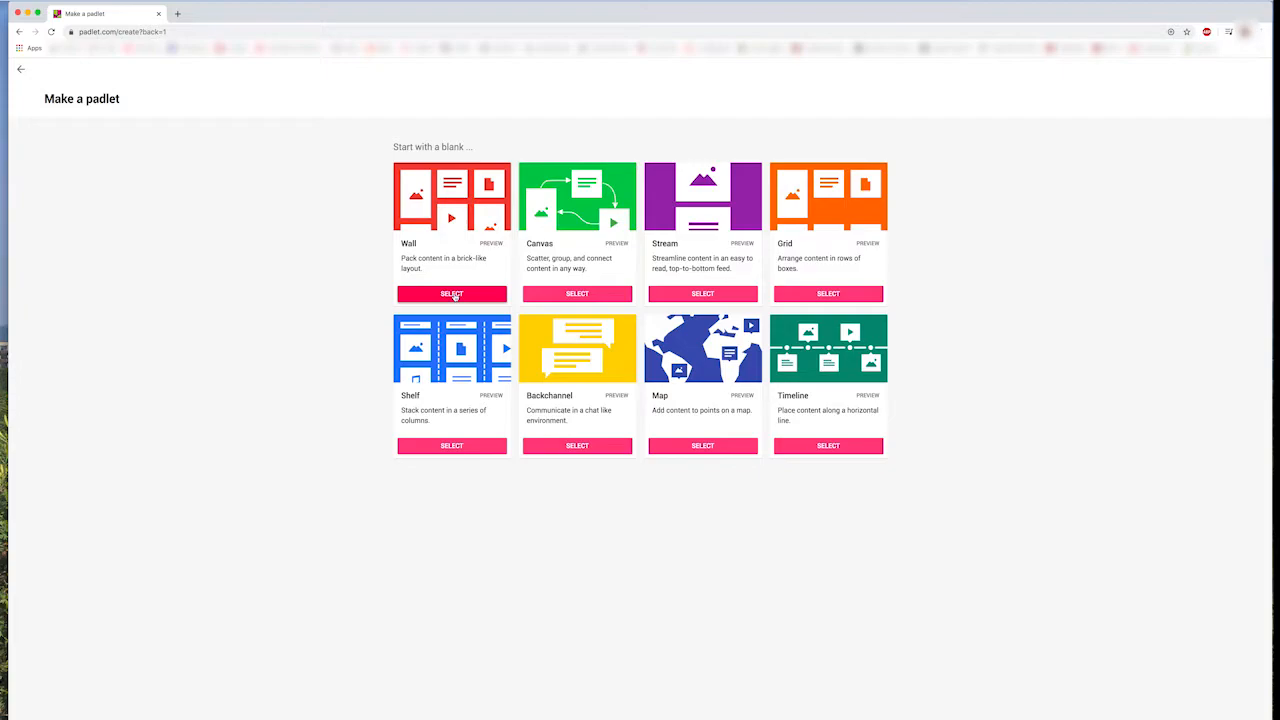
pyautogui.click(452, 292)
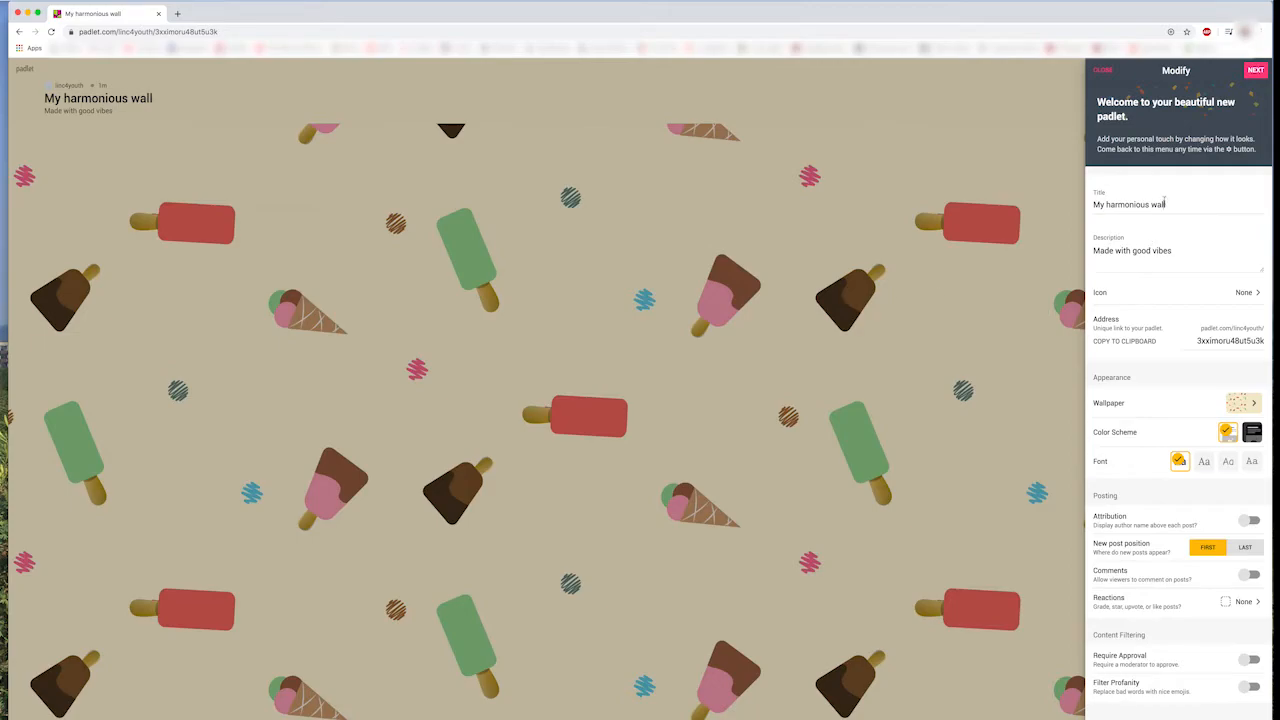
# Title the wall 'Linc Youth' with the description 'My padlet for Photo Class'
pyautogui.tripleClick(1128, 204)
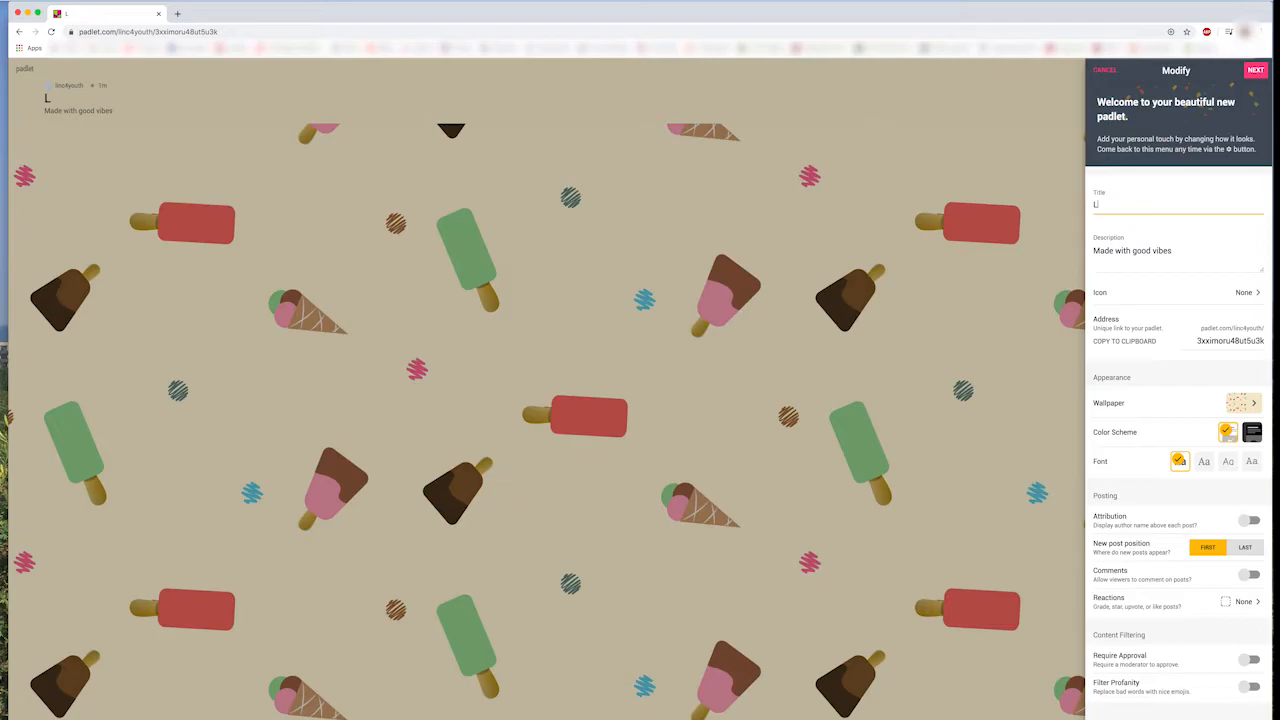
pyautogui.write('inc Youth')
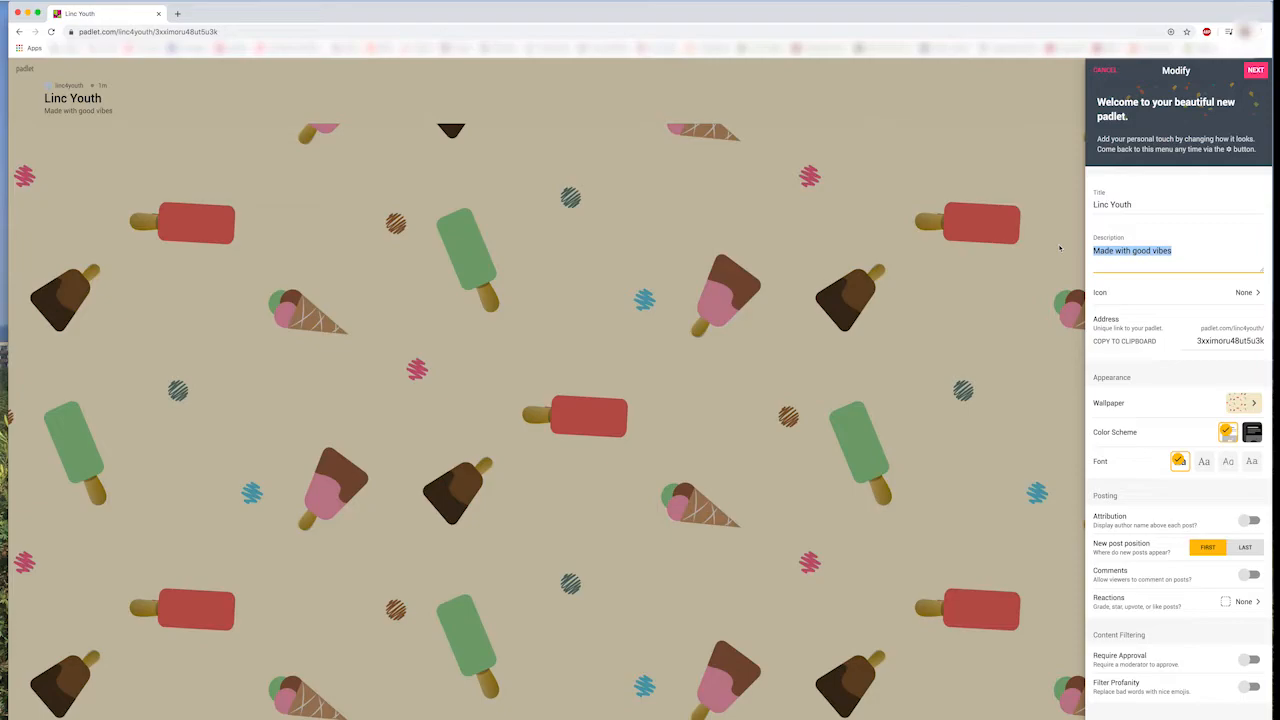
pyautogui.write('My padlet for Photo Class')
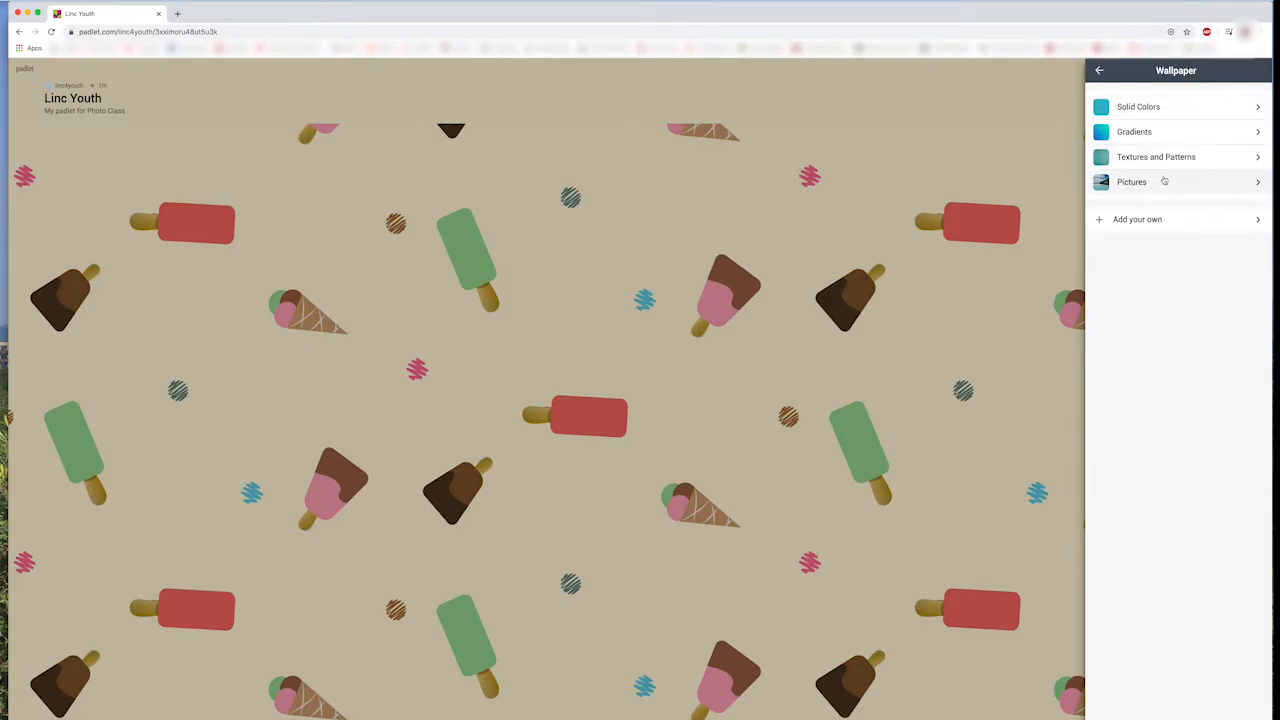
# Apply the green Blackboard picture as the wall's wallpaper and return to settings
pyautogui.click(1132, 180)
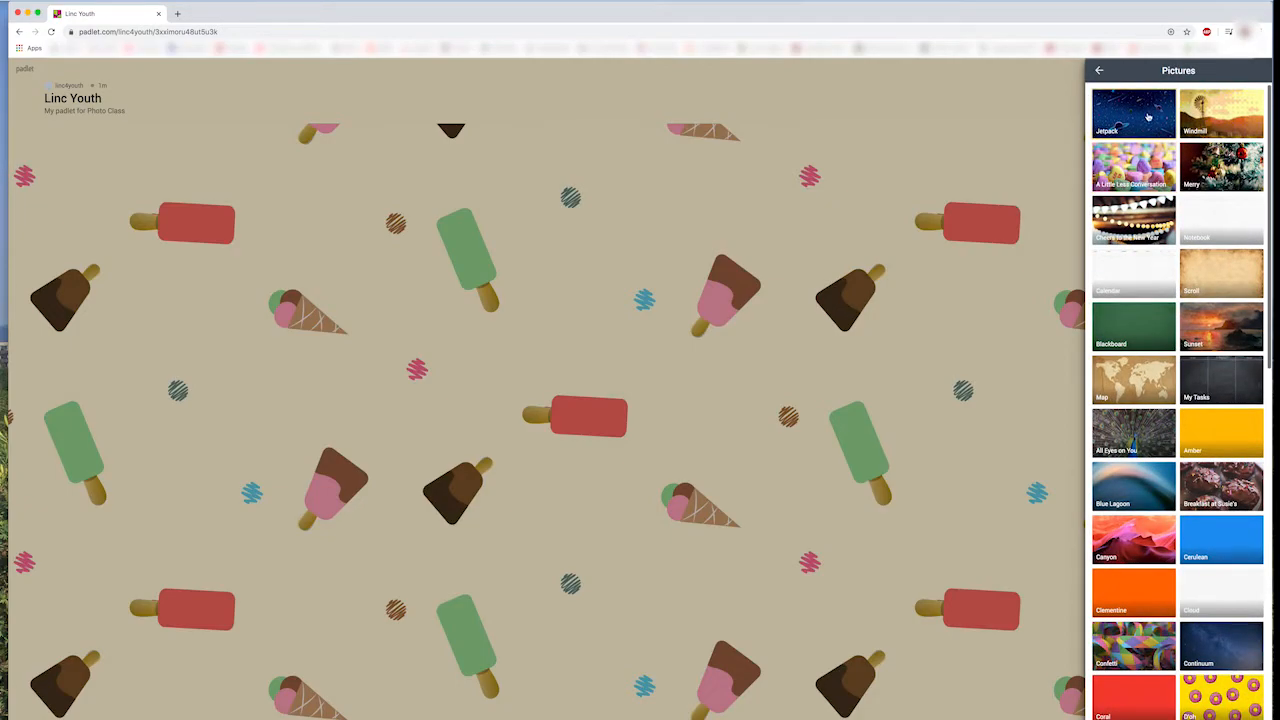
pyautogui.click(1132, 112)
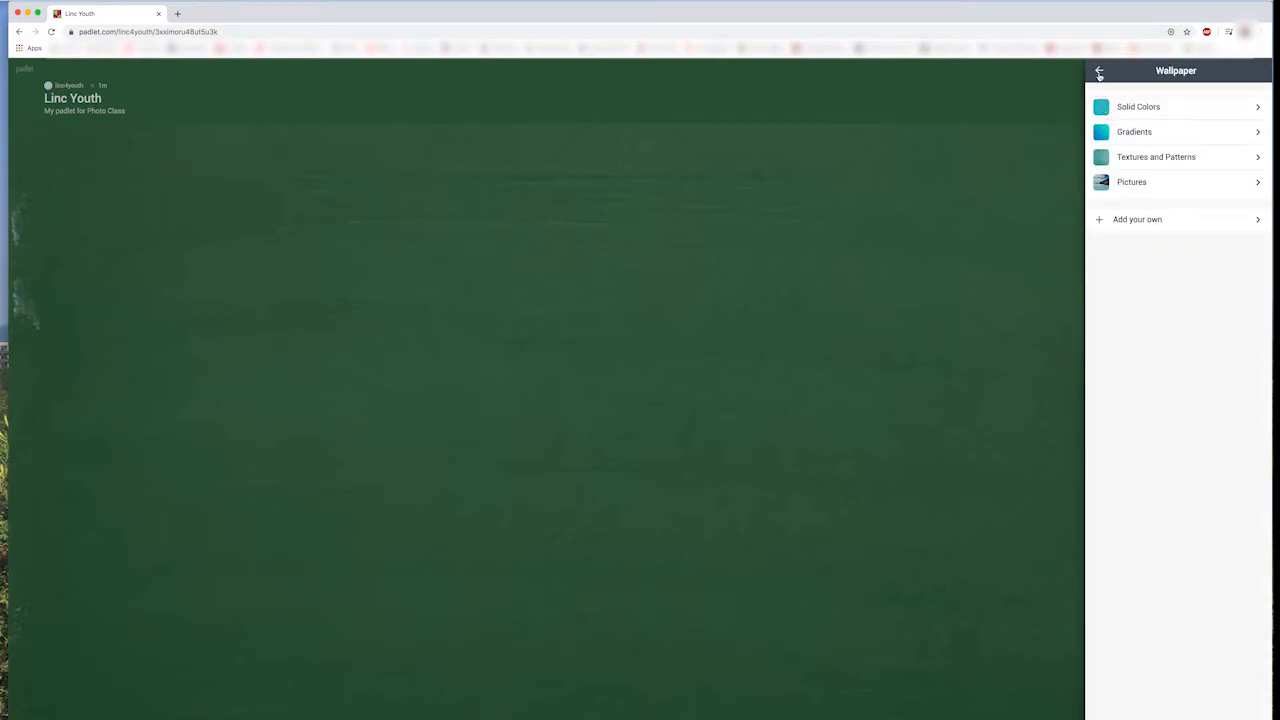
pyautogui.click(1100, 72)
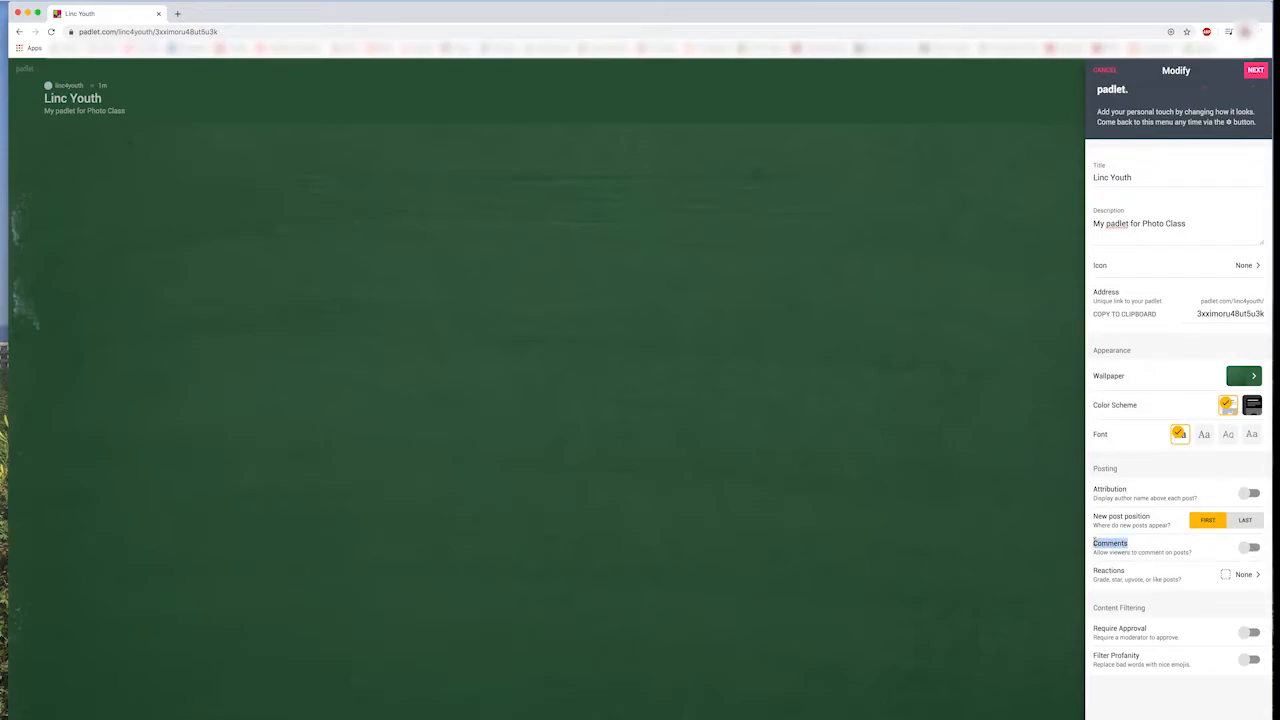
# Switch Comments on, set reactions to Like, and finish modifying the wall
pyautogui.click(1248, 548)
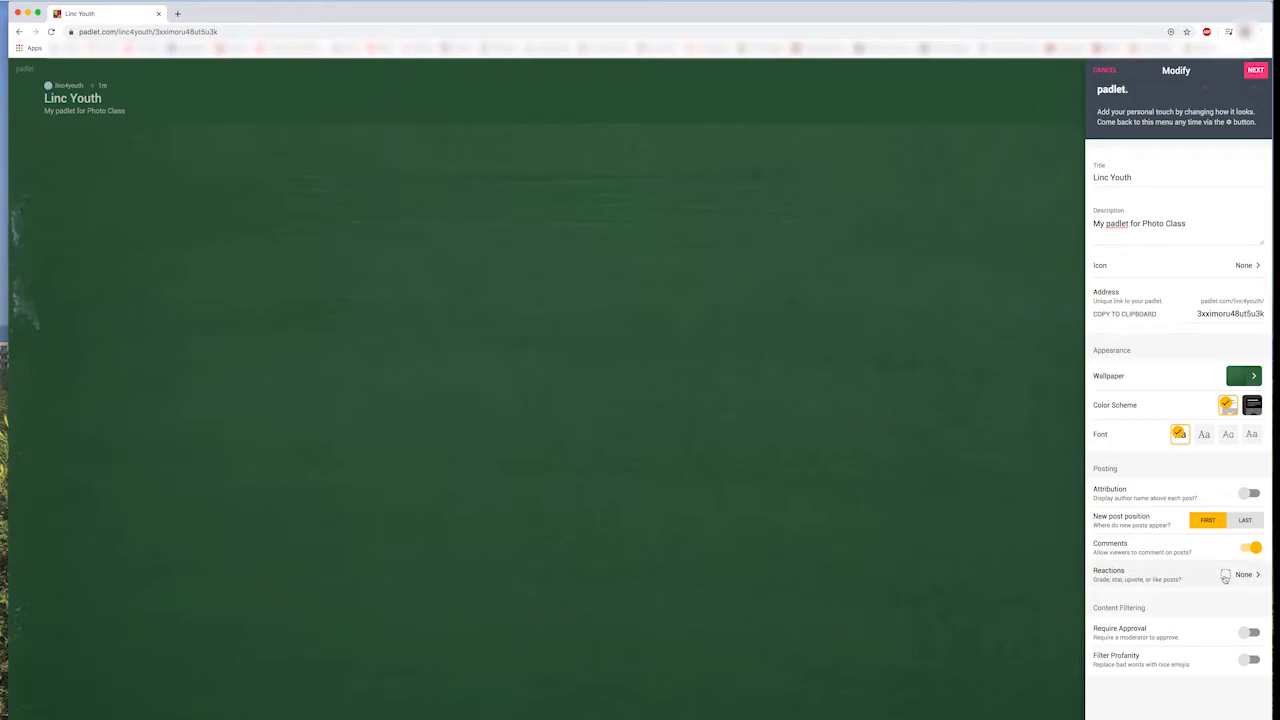
pyautogui.click(1244, 574)
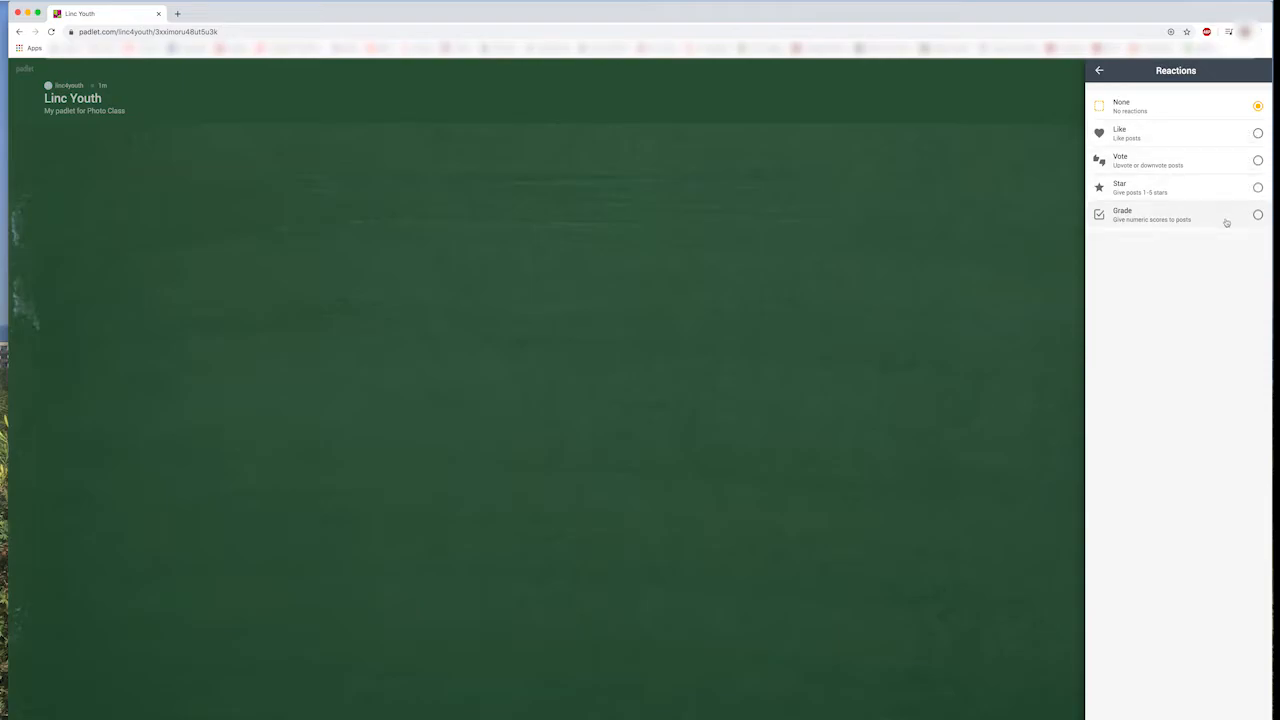
pyautogui.click(1256, 132)
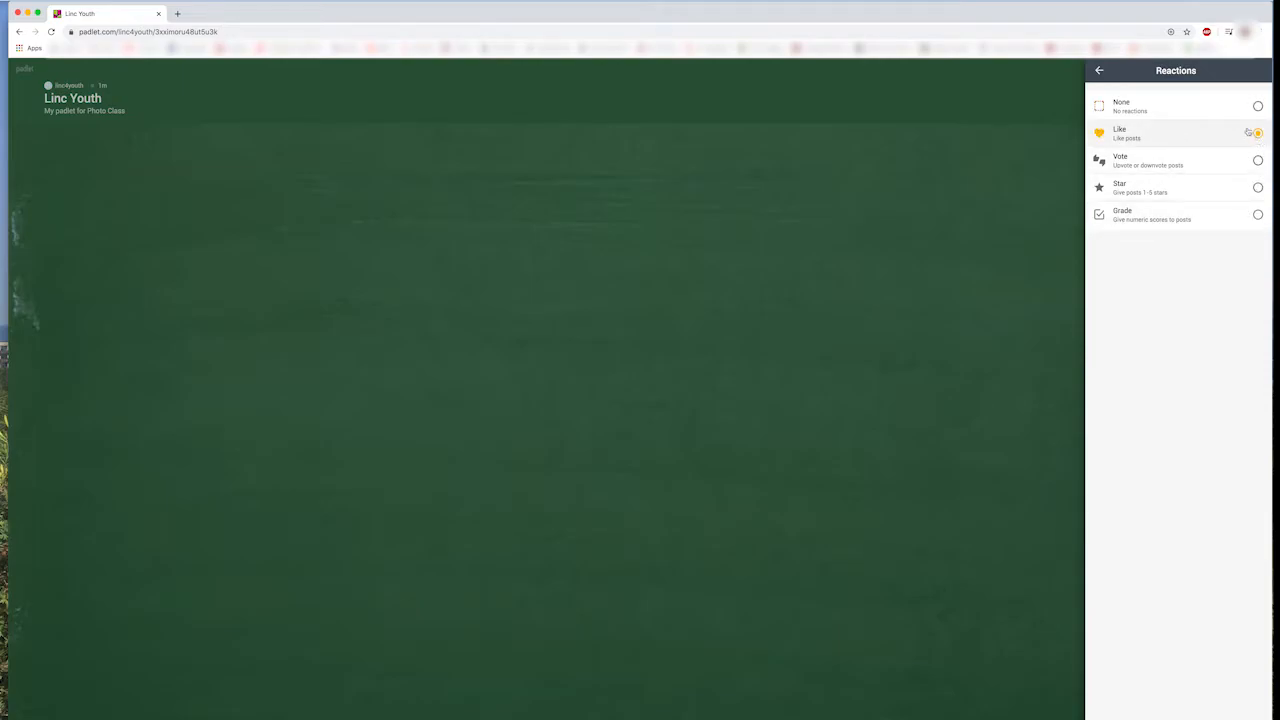
pyautogui.click(1100, 70)
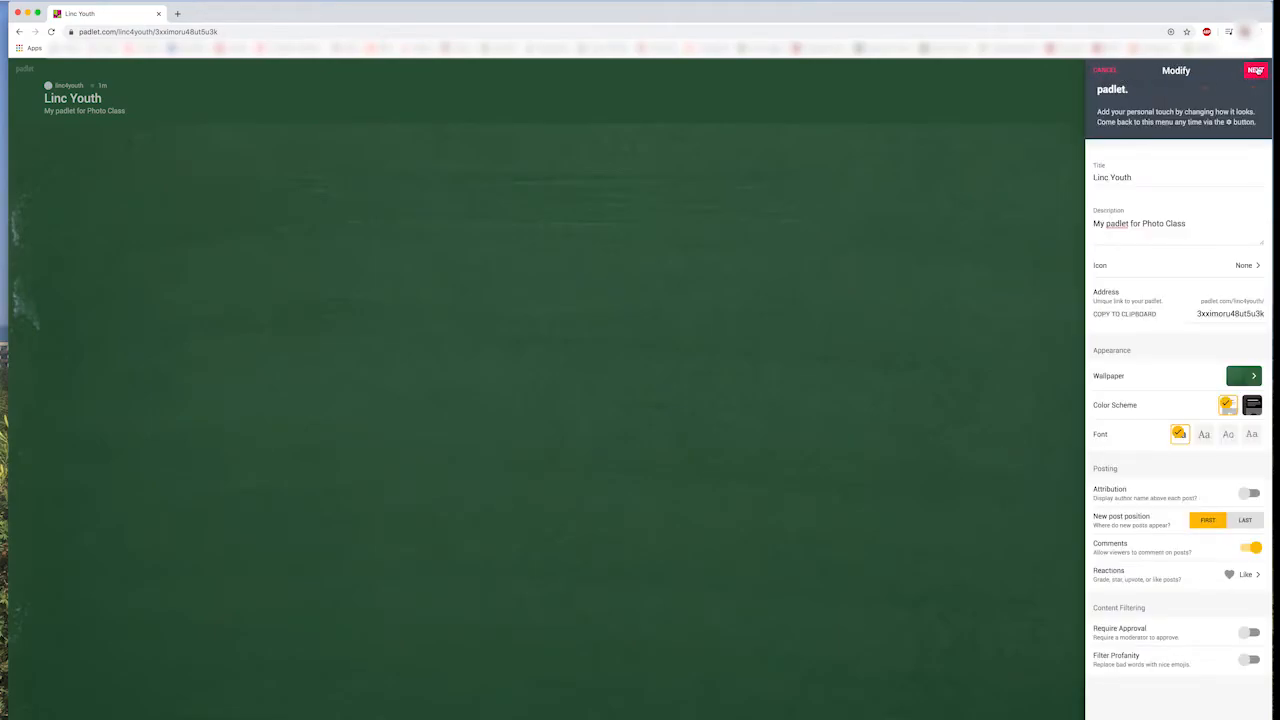
pyautogui.click(1256, 70)
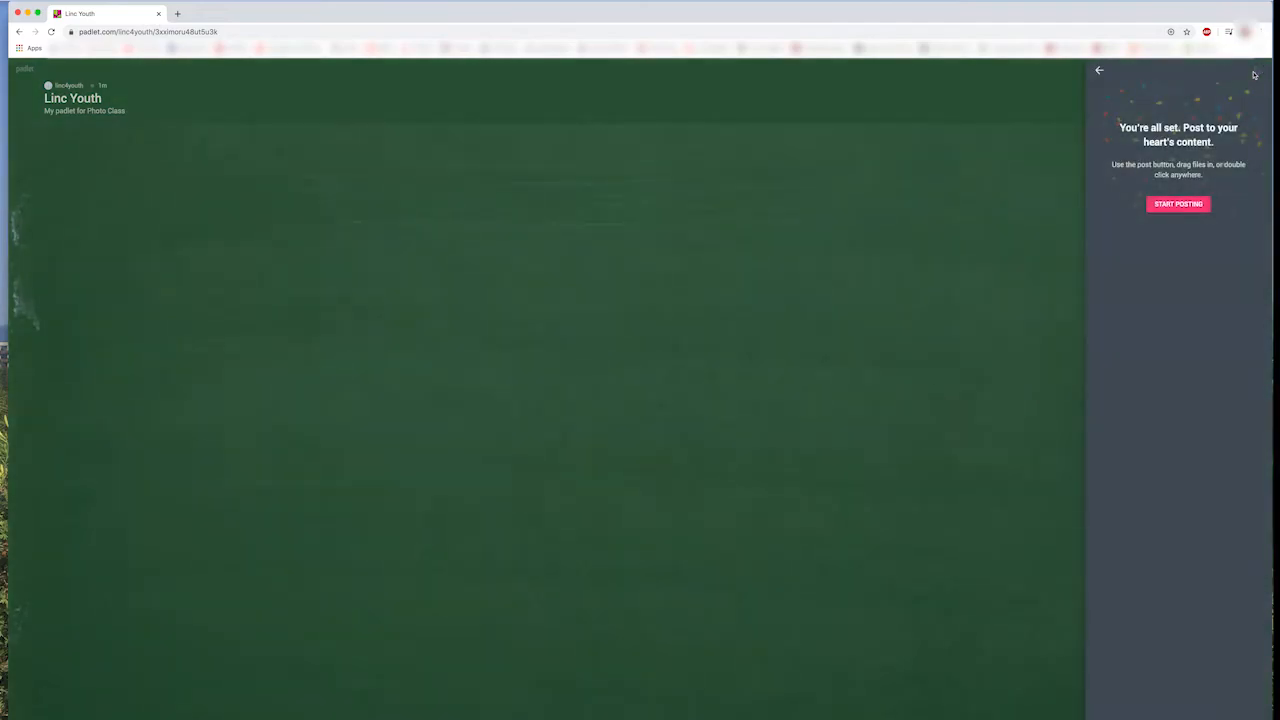
# Draft a post titled 'About Me' with body 'Write about yourself here...'
pyautogui.click(1178, 204)
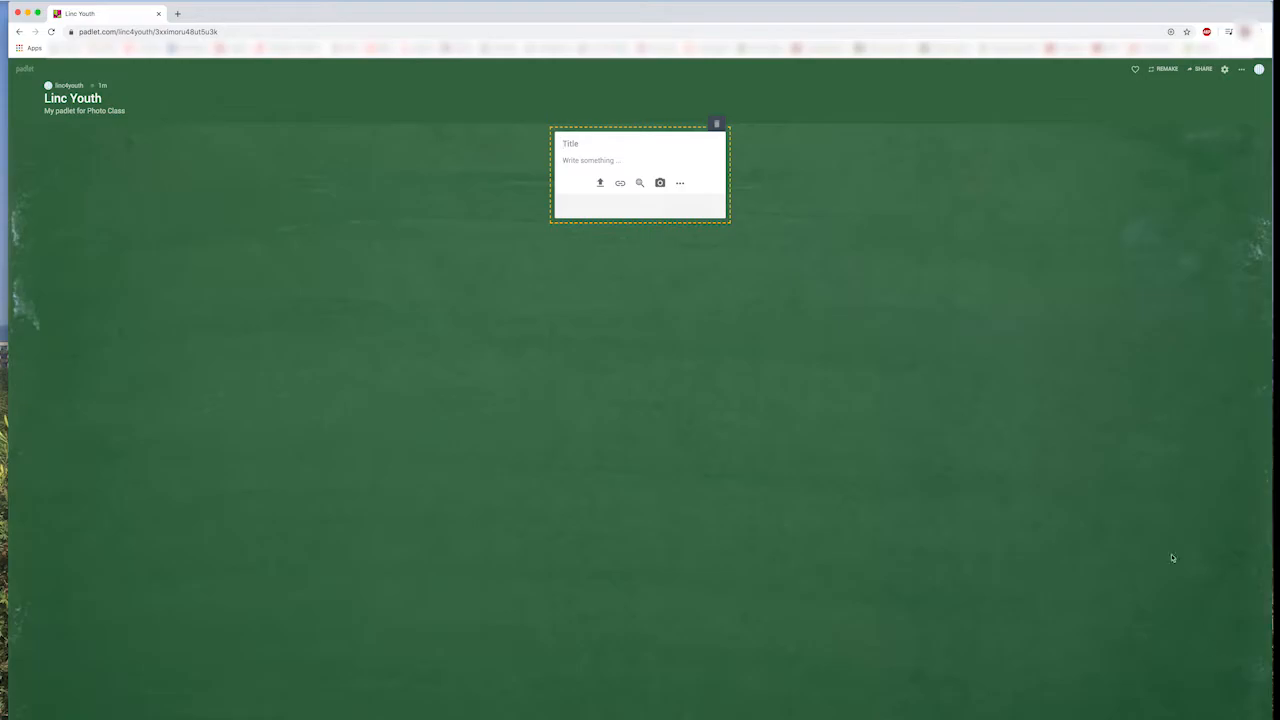
pyautogui.write('A')
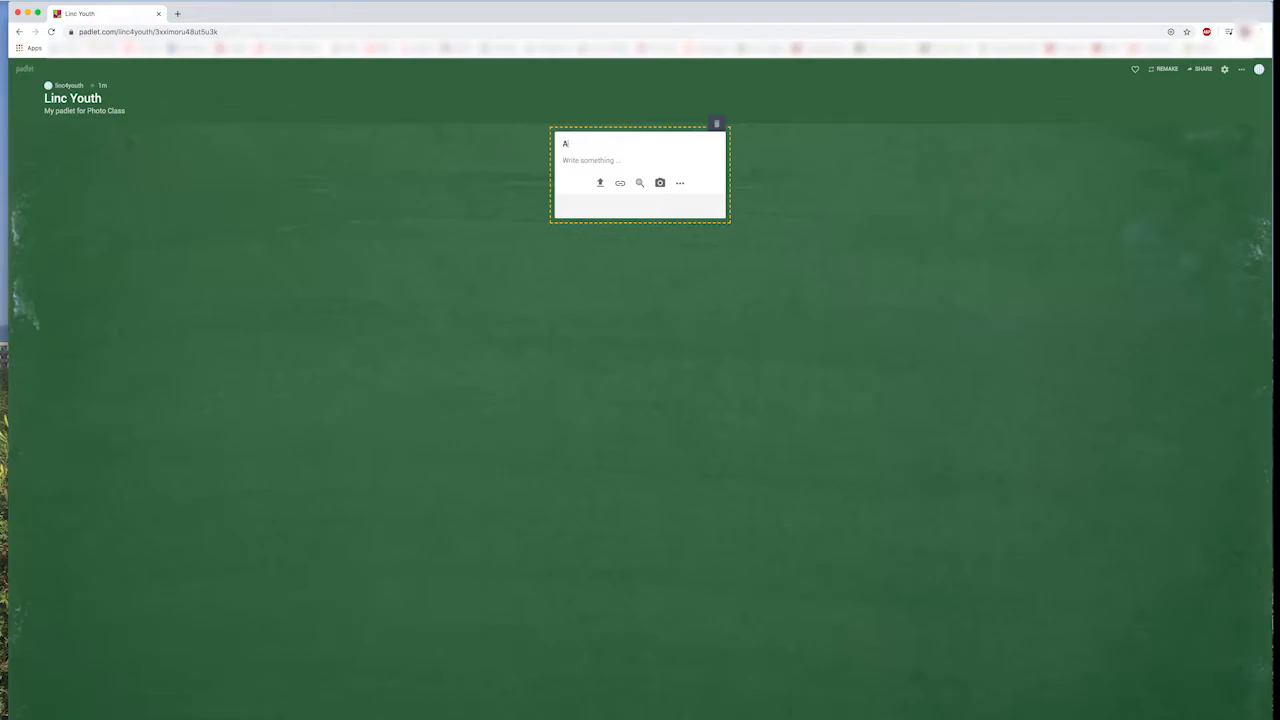
pyautogui.write('bout Me')
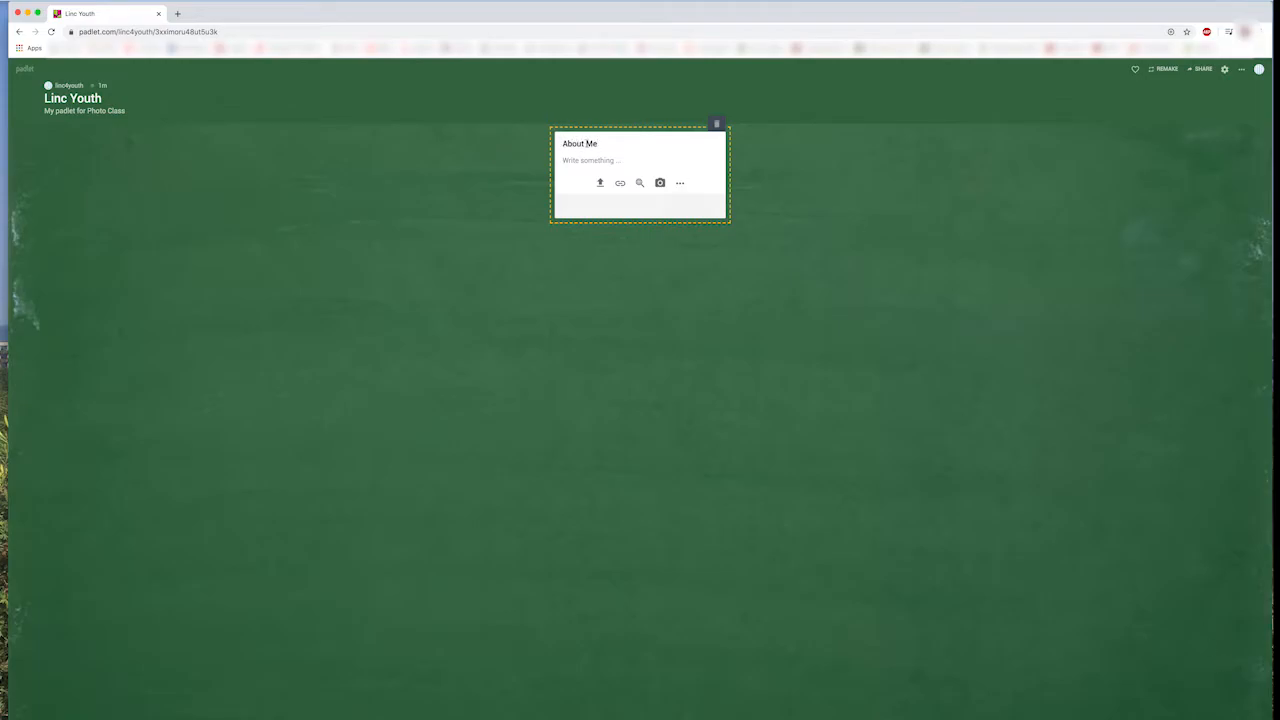
pyautogui.write('Write about')
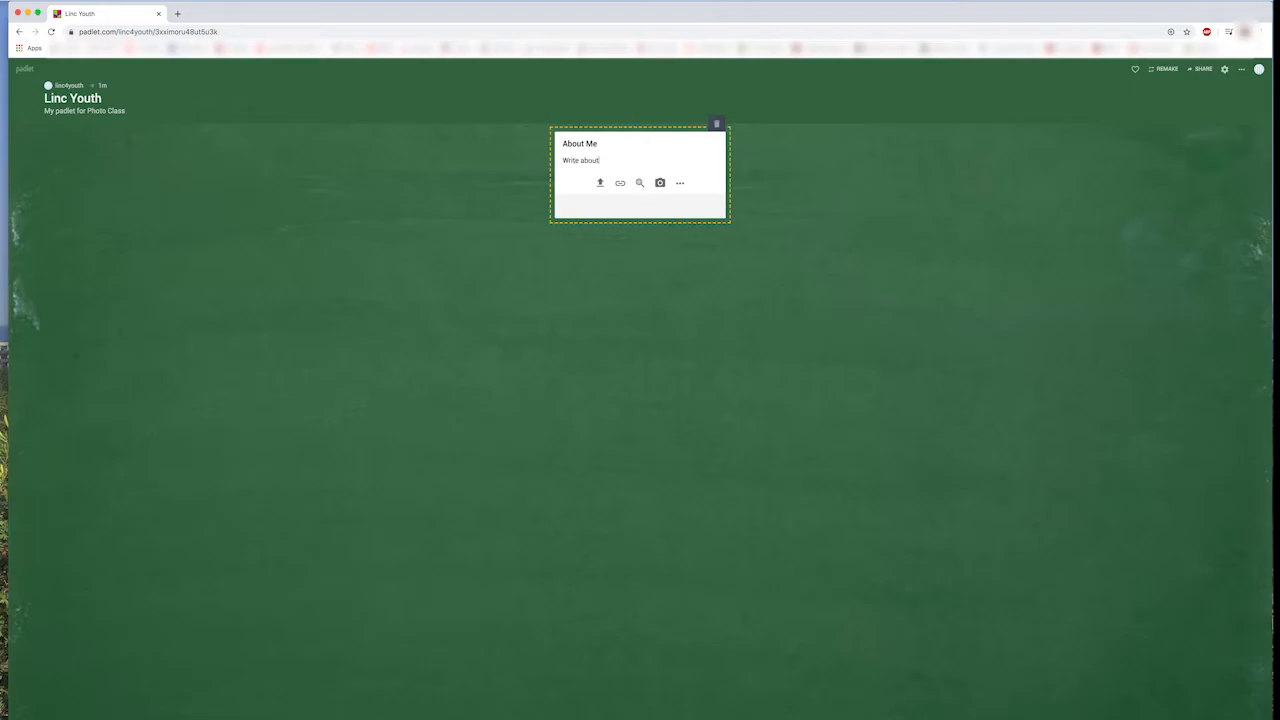
pyautogui.write('yourself here...')
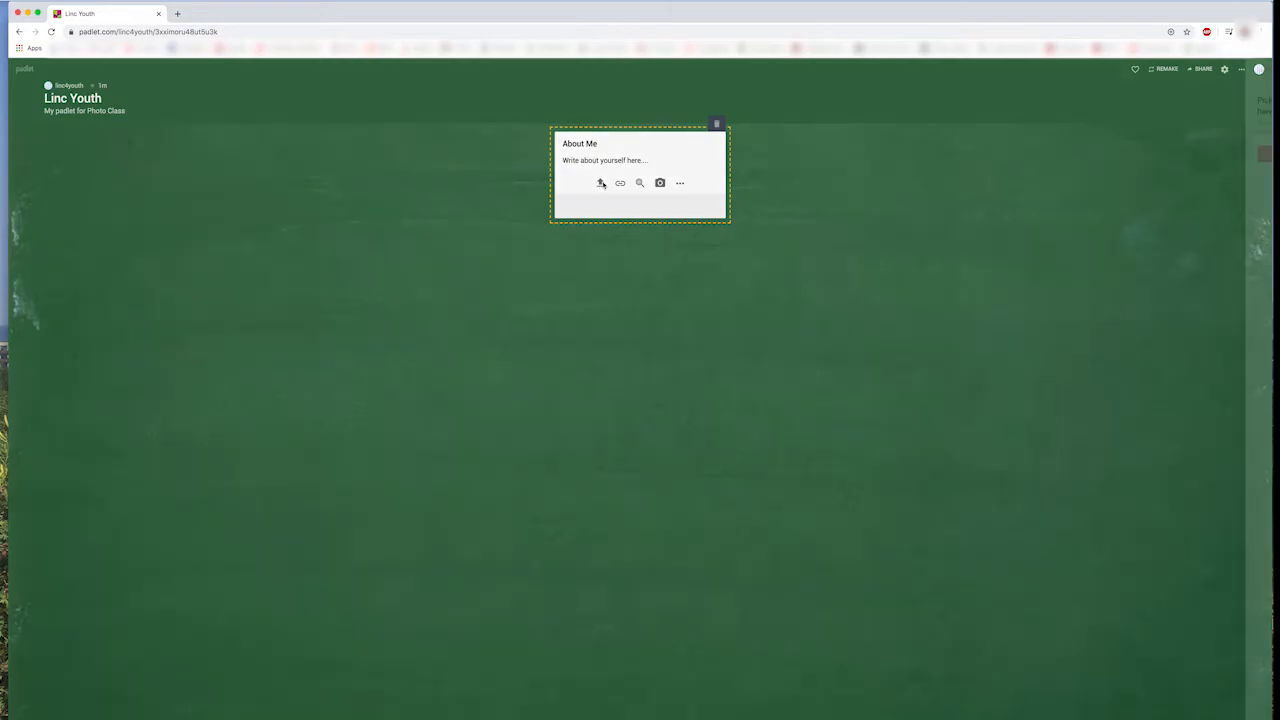
# Upload the JPG photo of the boy from the computer into the About Me post
pyautogui.click(600, 184)
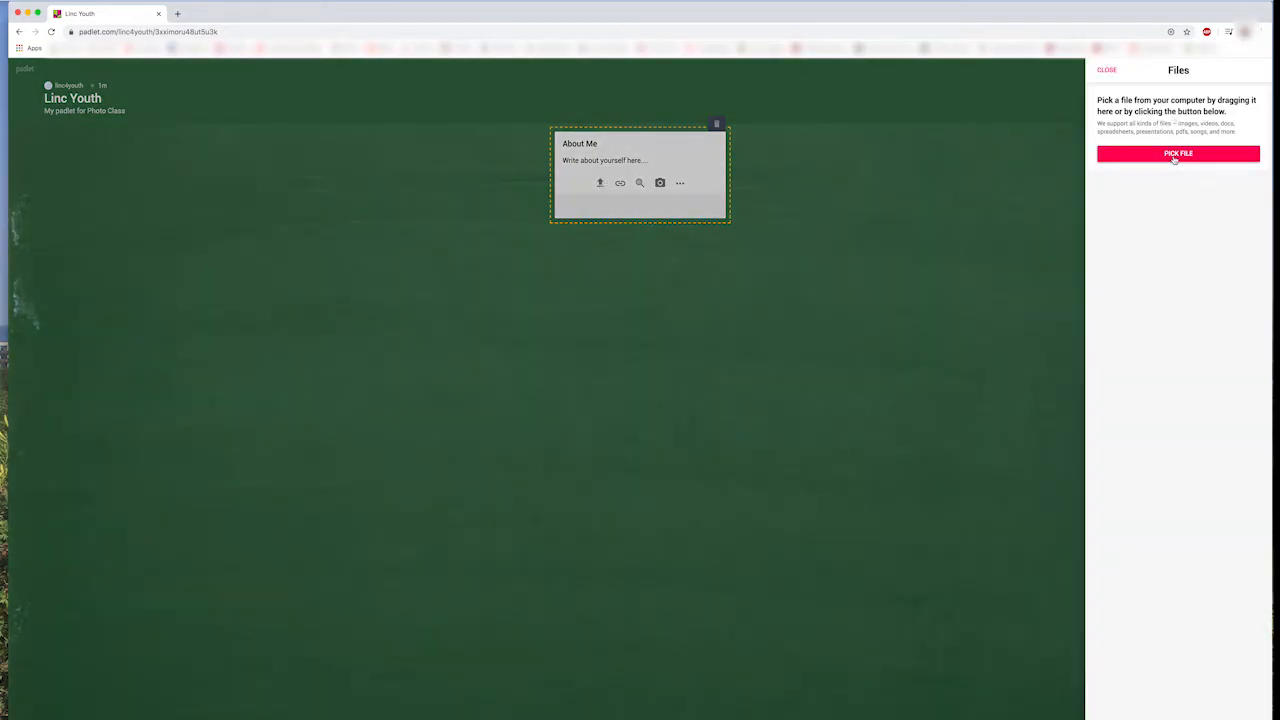
pyautogui.click(1178, 152)
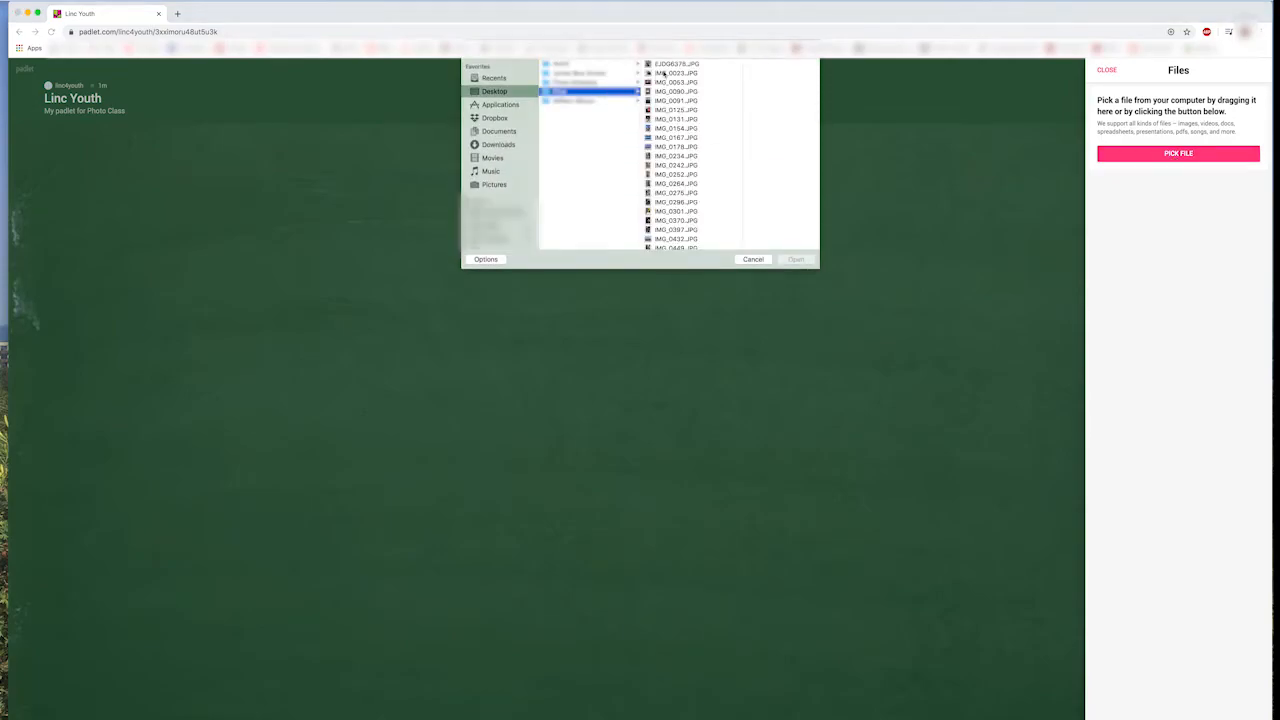
pyautogui.click(676, 64)
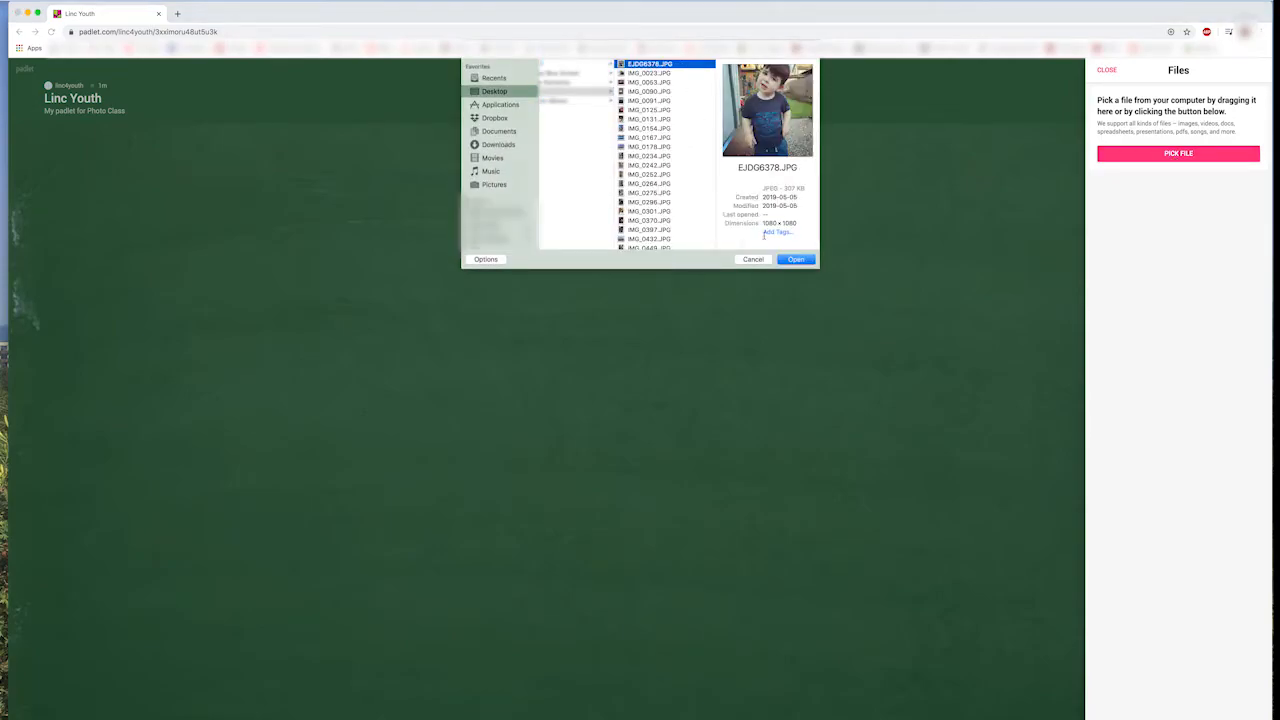
pyautogui.click(796, 260)
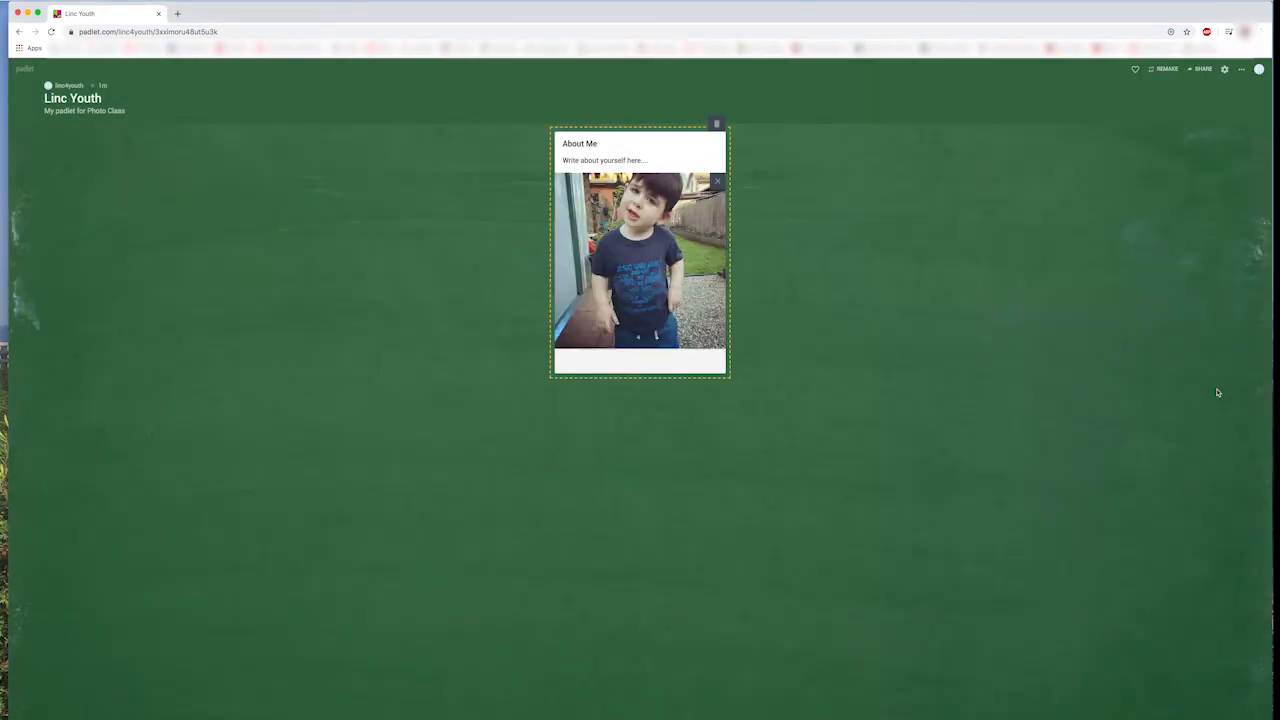
pyautogui.moveTo(788, 248)
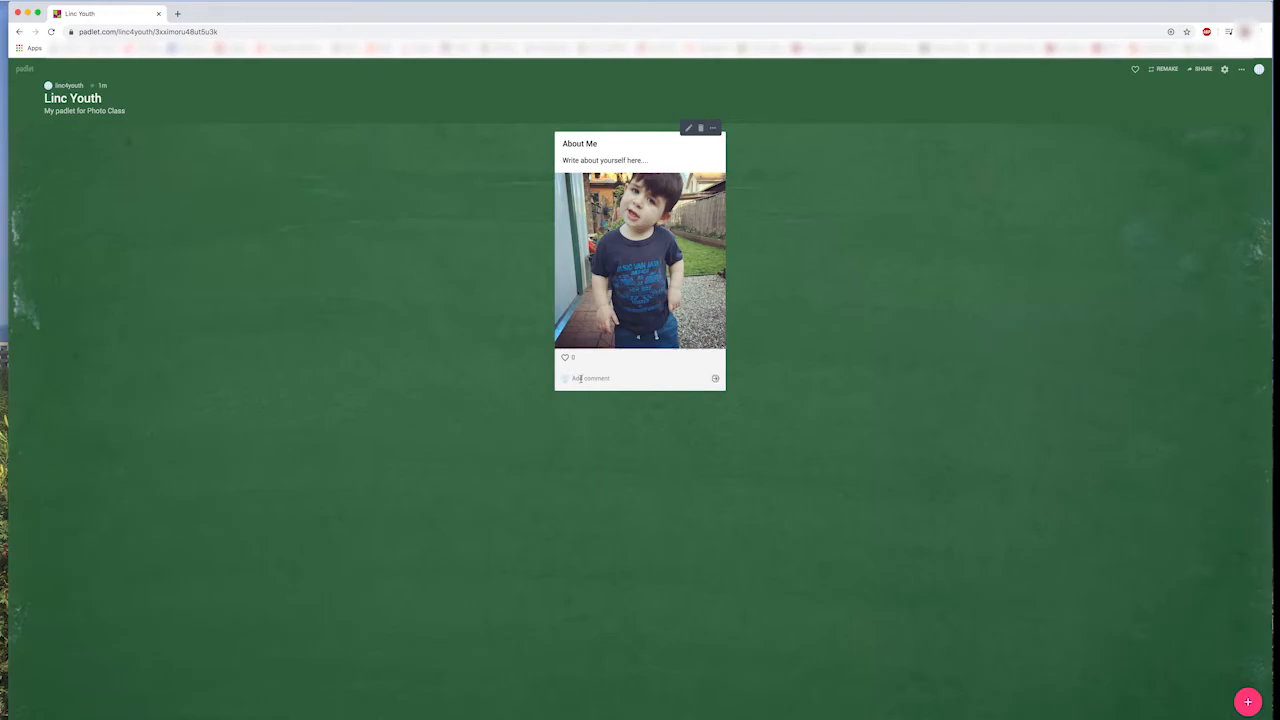
pyautogui.moveTo(674, 434)
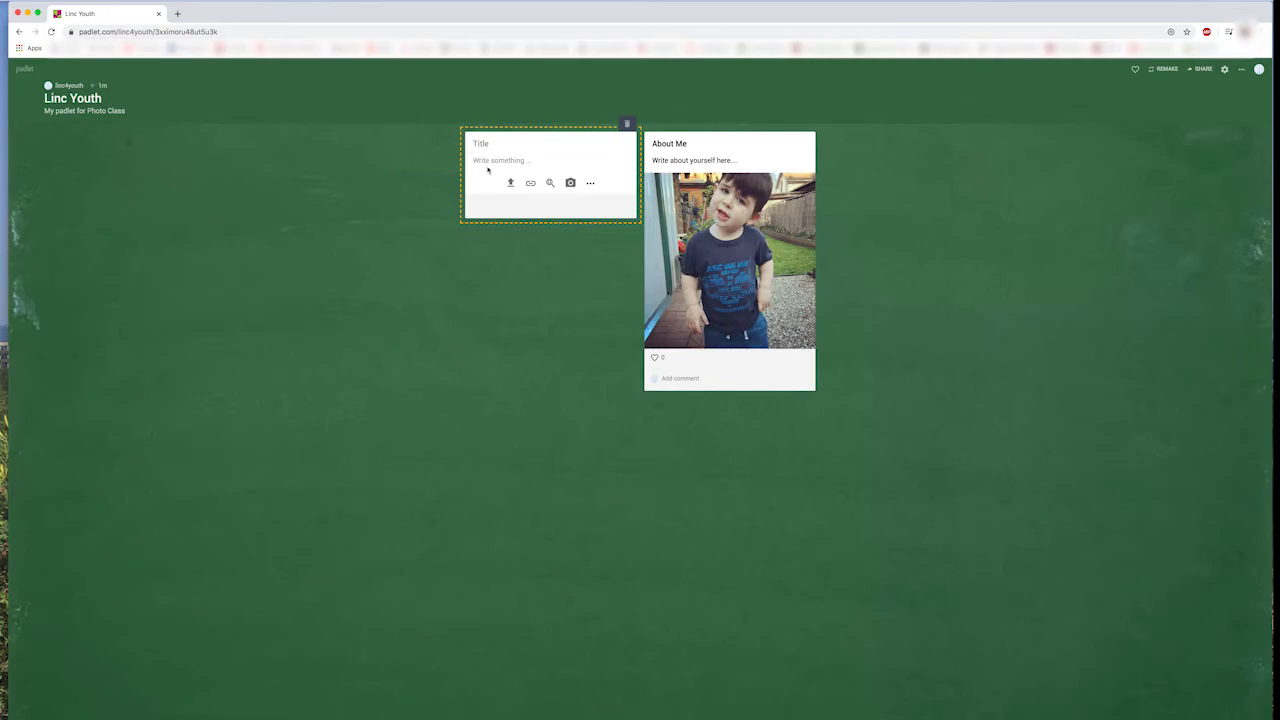
pyautogui.moveTo(550, 300)
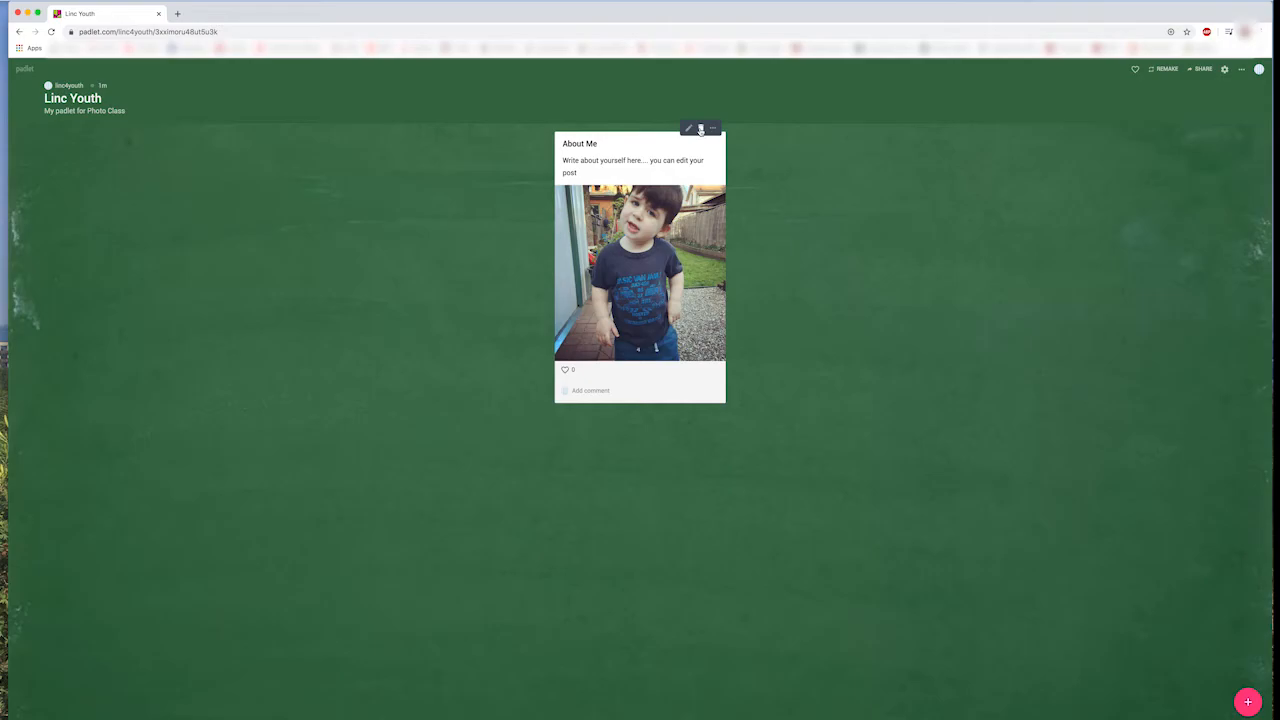
# Delete the About Me post, confirm, and start a new blank post on the wall
pyautogui.click(712, 128)
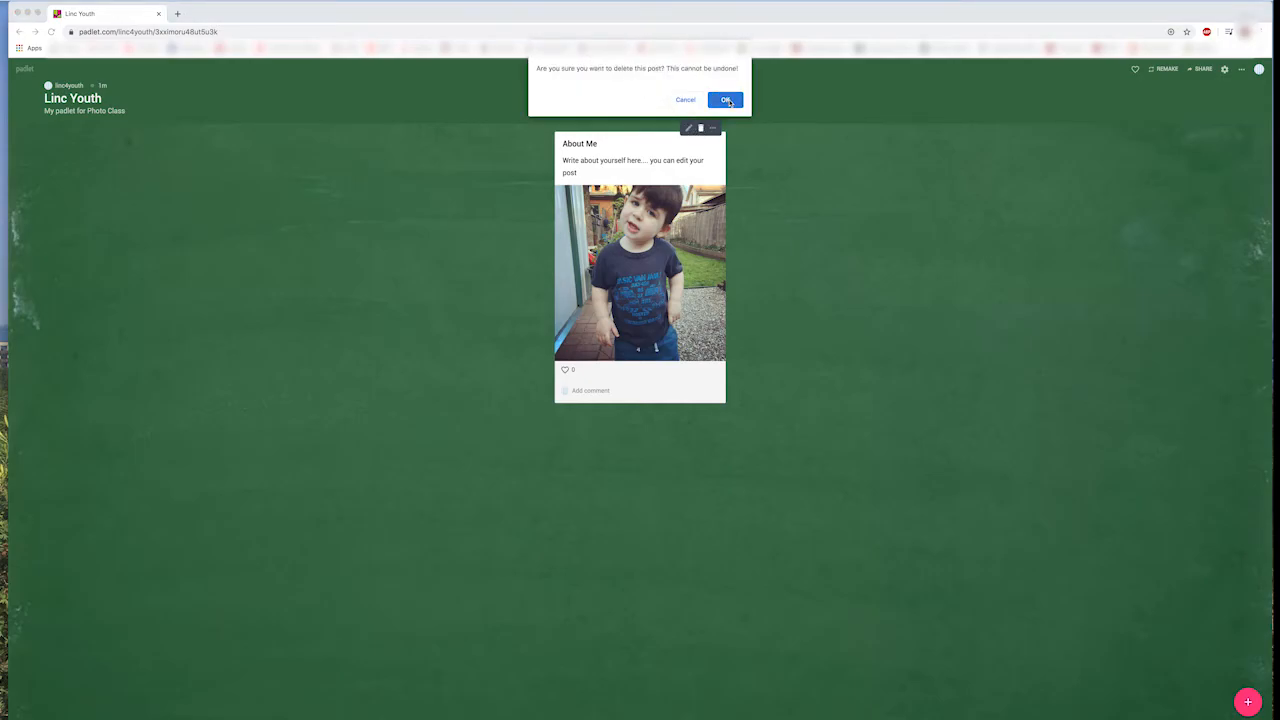
pyautogui.click(724, 100)
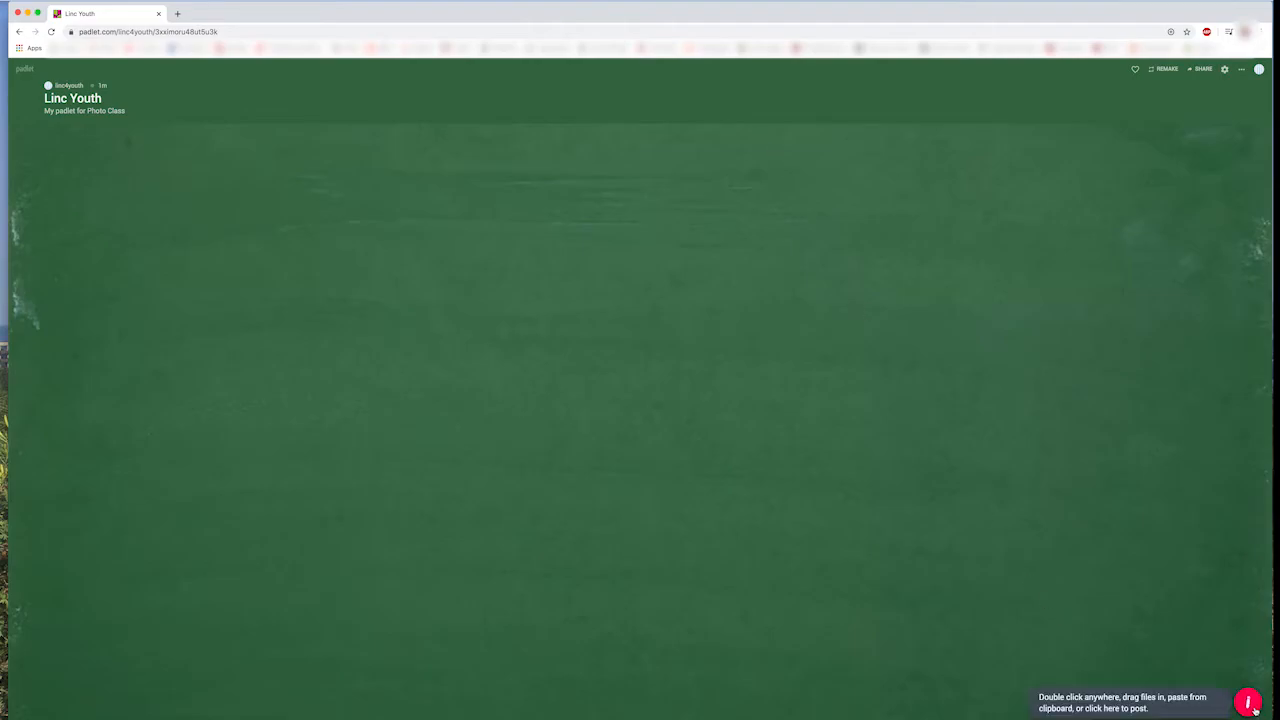
pyautogui.doubleClick(640, 176)
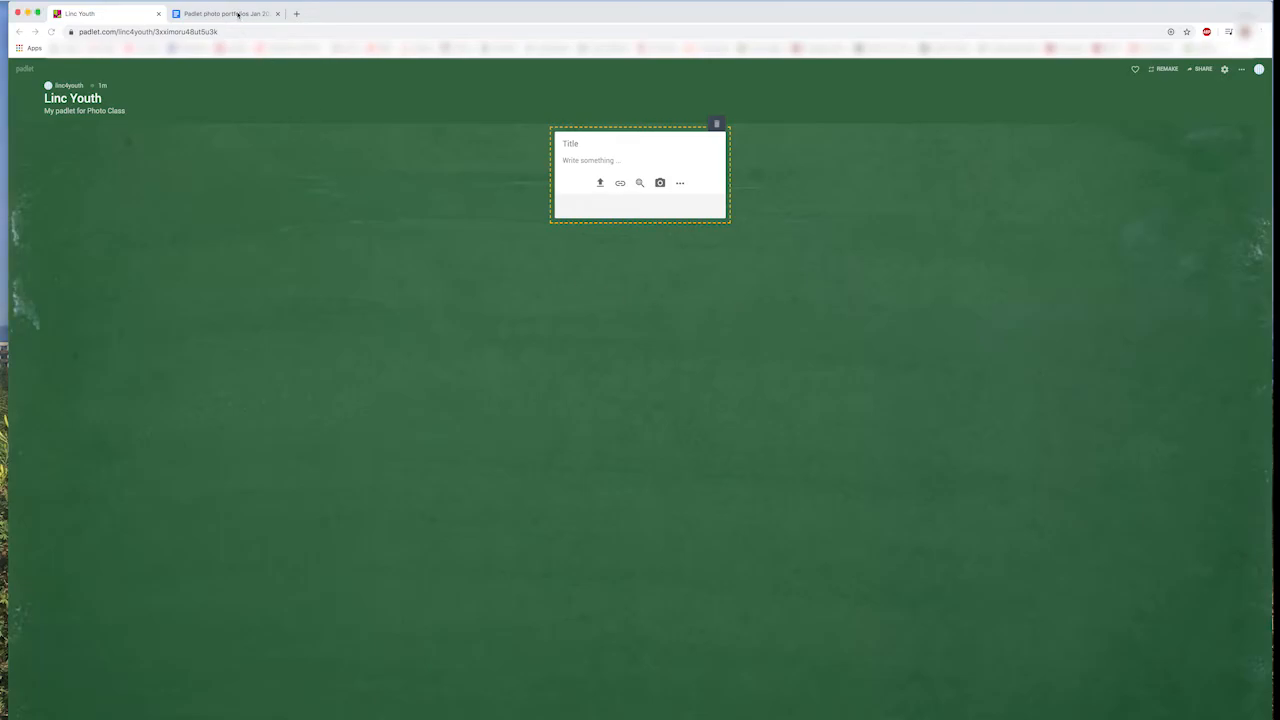
# From the photo portfolio links document, open Yerah's Padlet wall
pyautogui.click(224, 12)
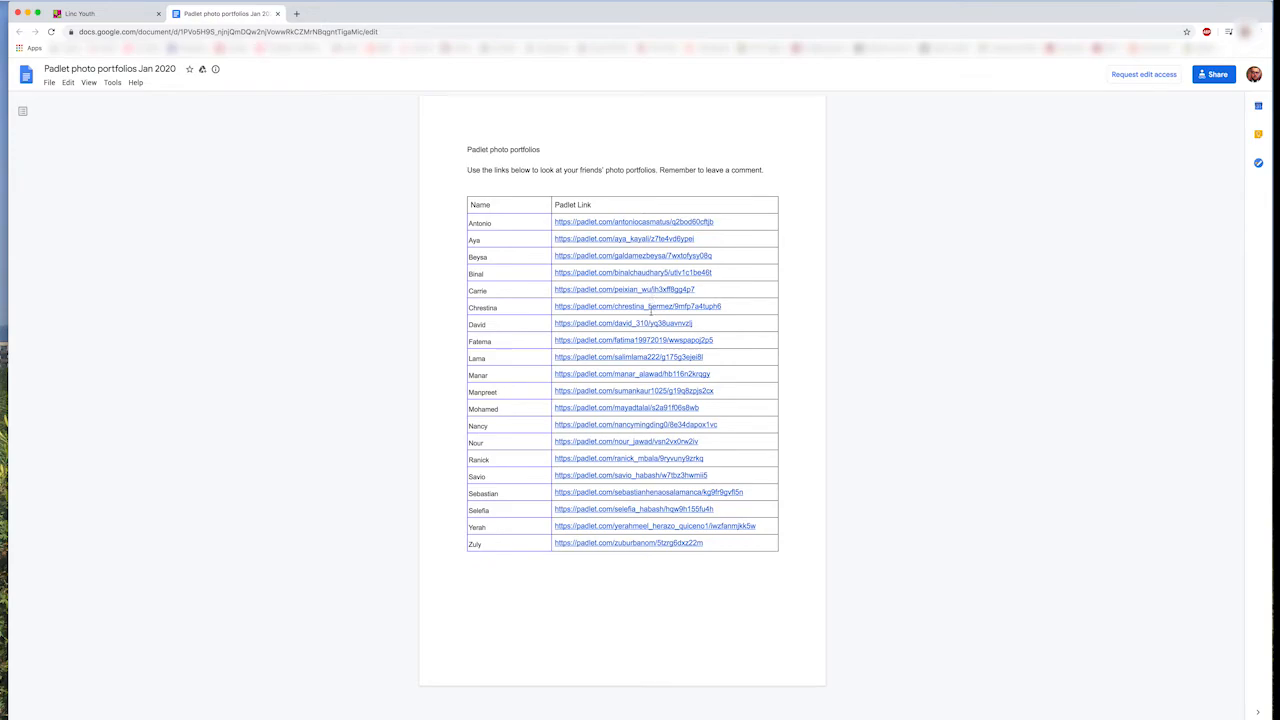
pyautogui.moveTo(644, 404)
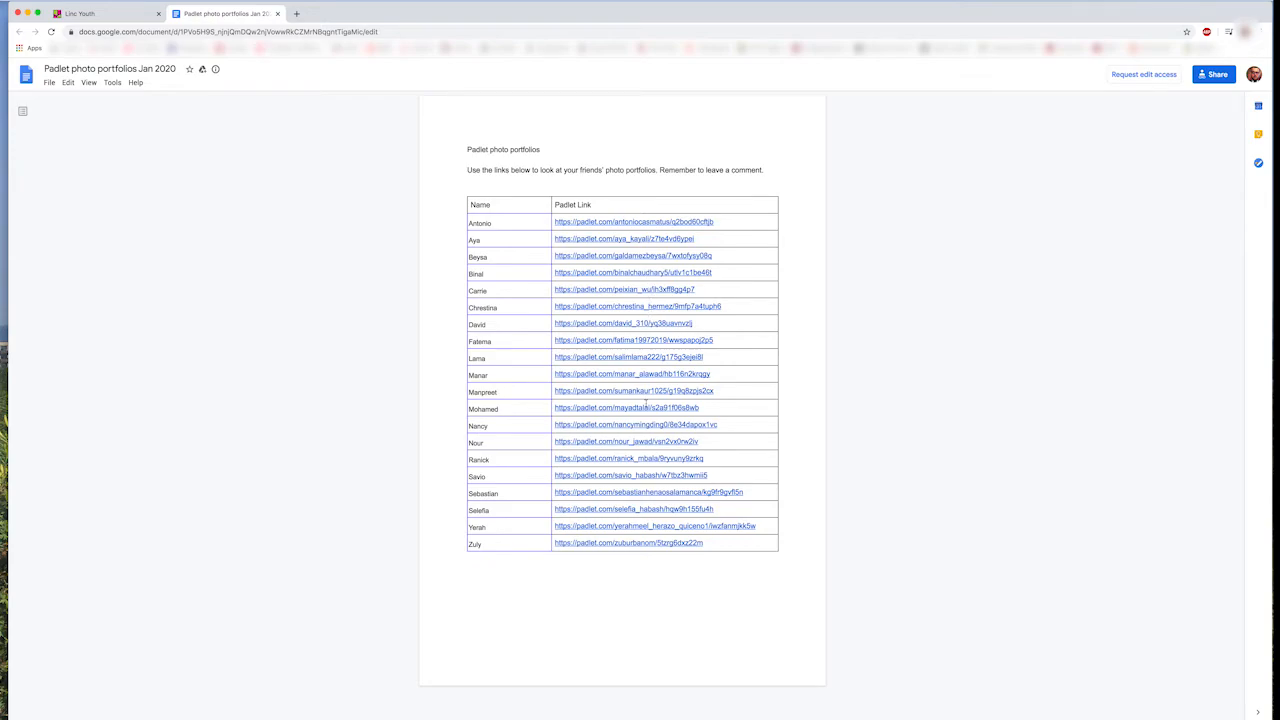
pyautogui.moveTo(628, 544)
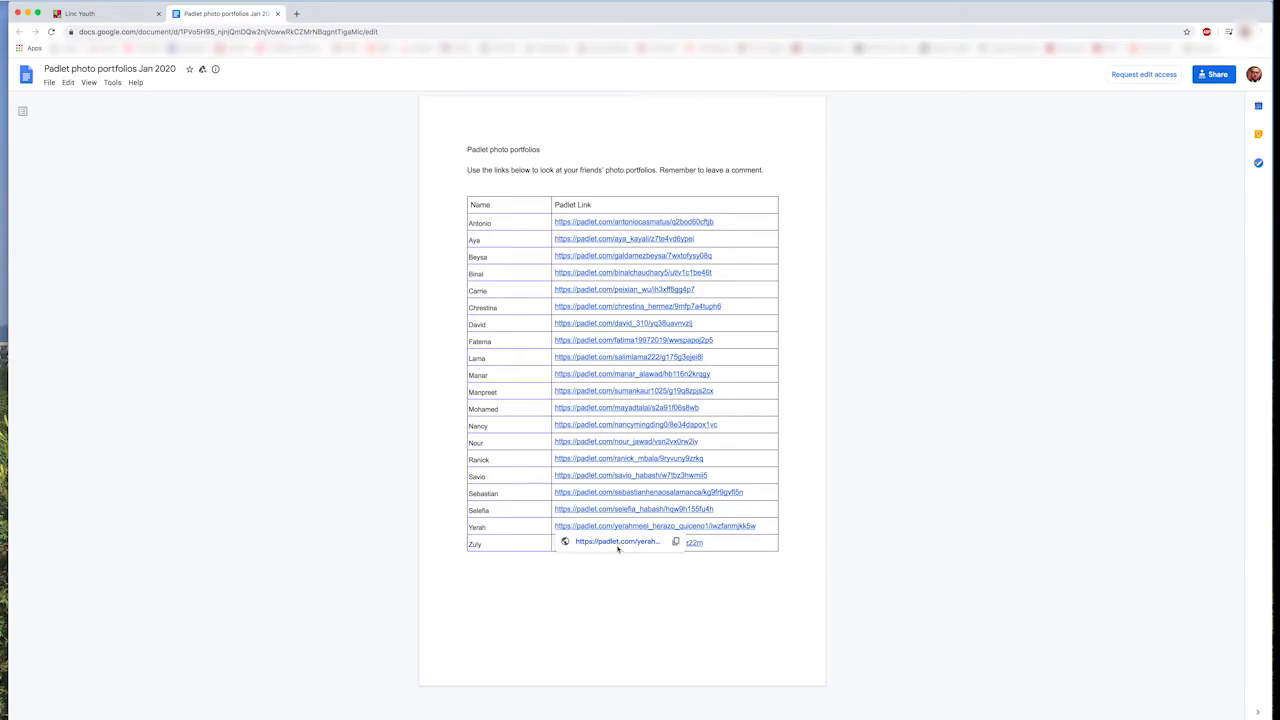
pyautogui.click(624, 526)
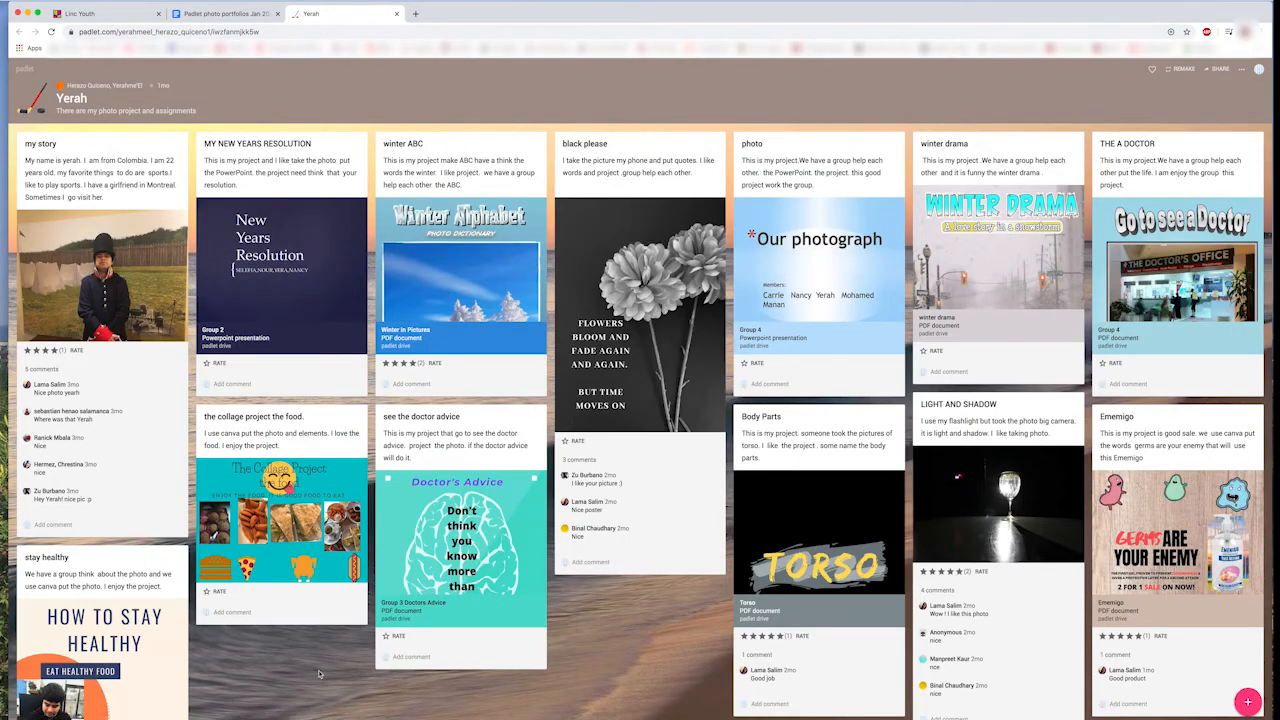
# Scroll down the classmate's wall to browse the posted photo projects
pyautogui.scroll(-3)
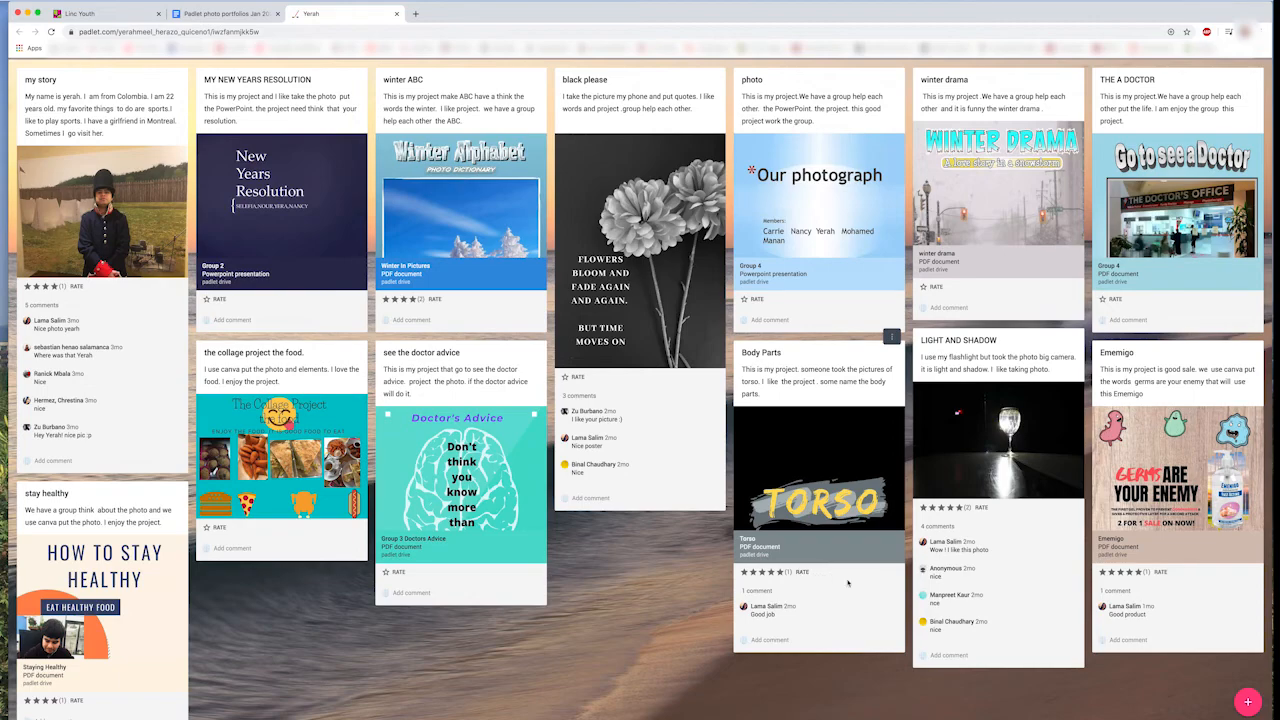
pyautogui.scroll(-3)
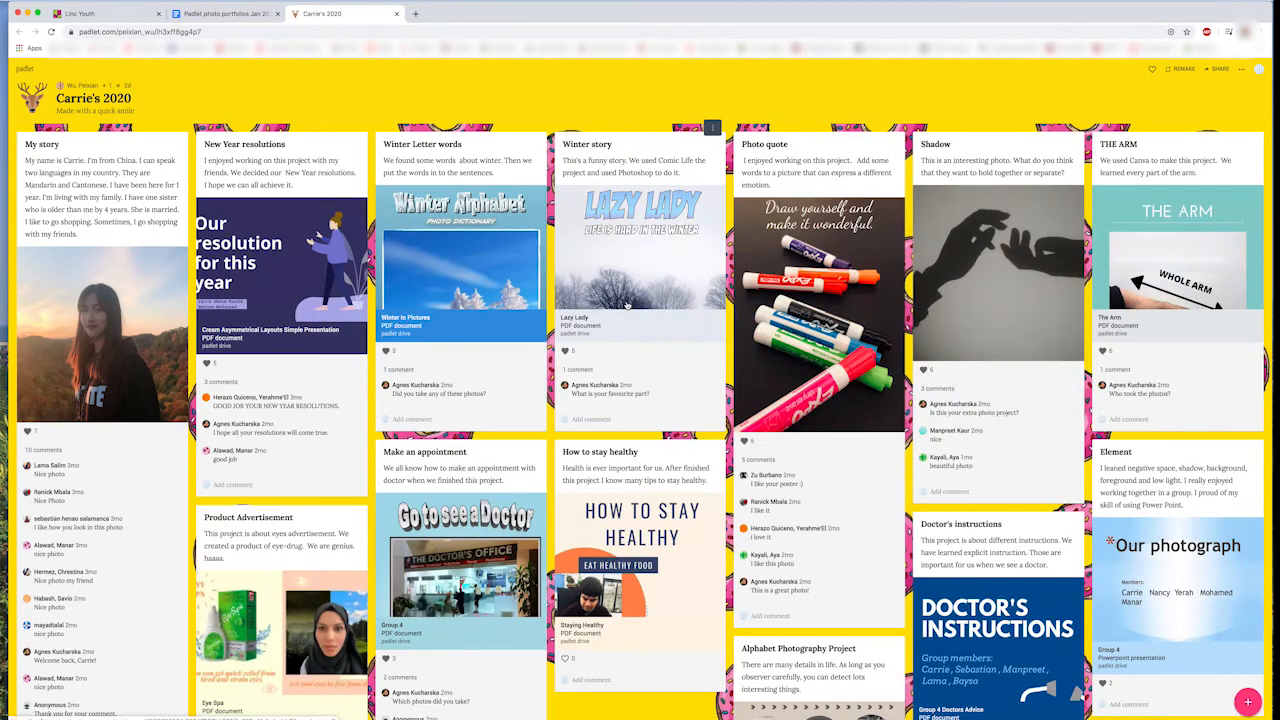
# Leave a short comment under the Winter story post, then return to the Linc Youth wall
pyautogui.scroll(-3)
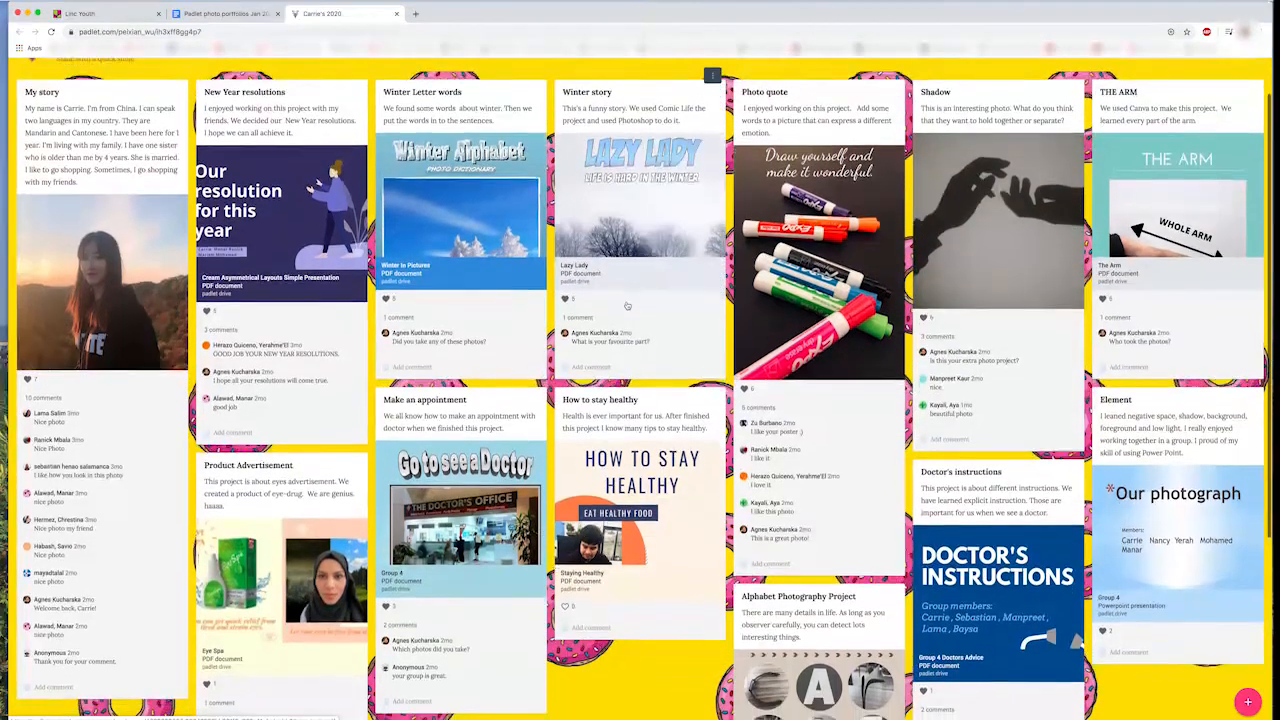
pyautogui.scroll(-3)
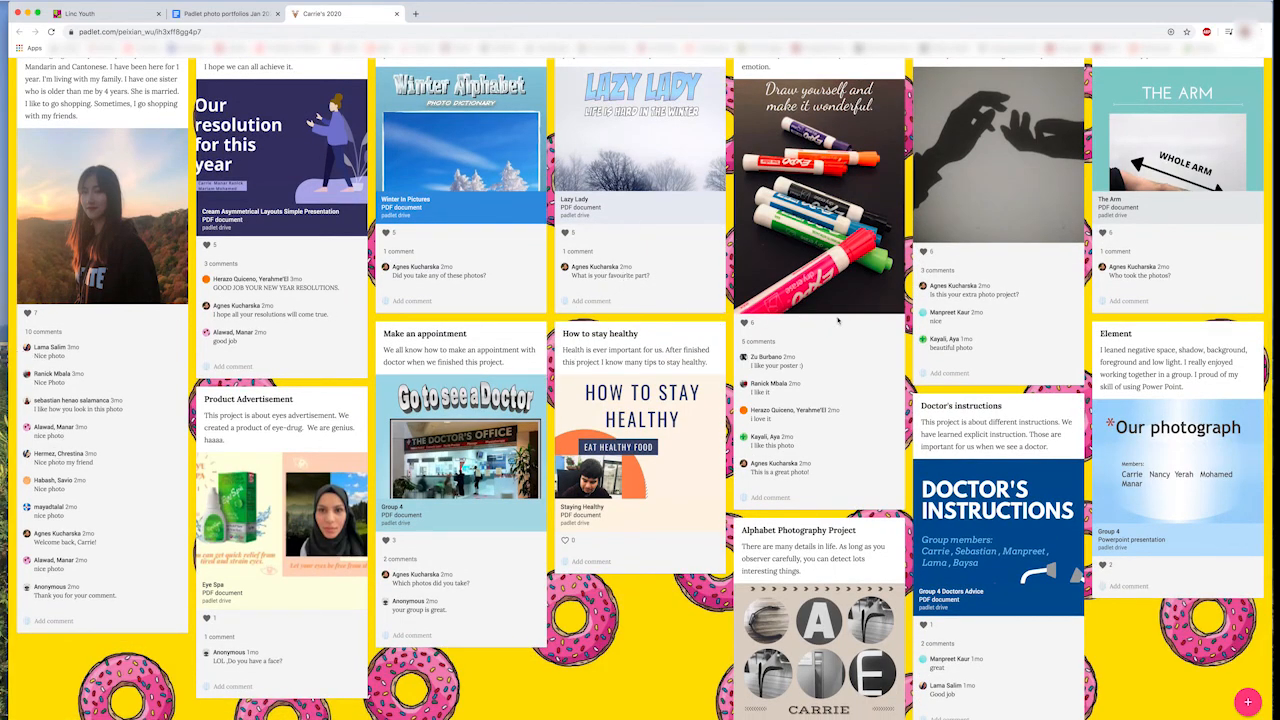
pyautogui.scroll(-3)
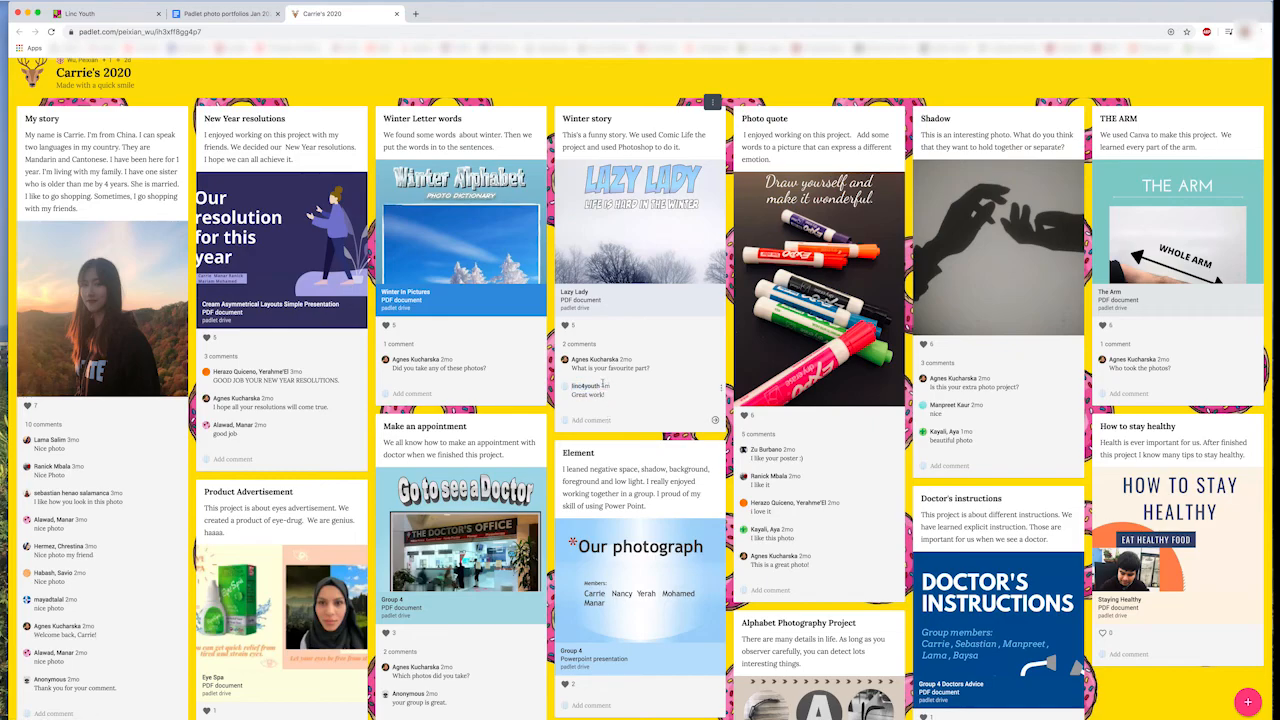
pyautogui.click(564, 324)
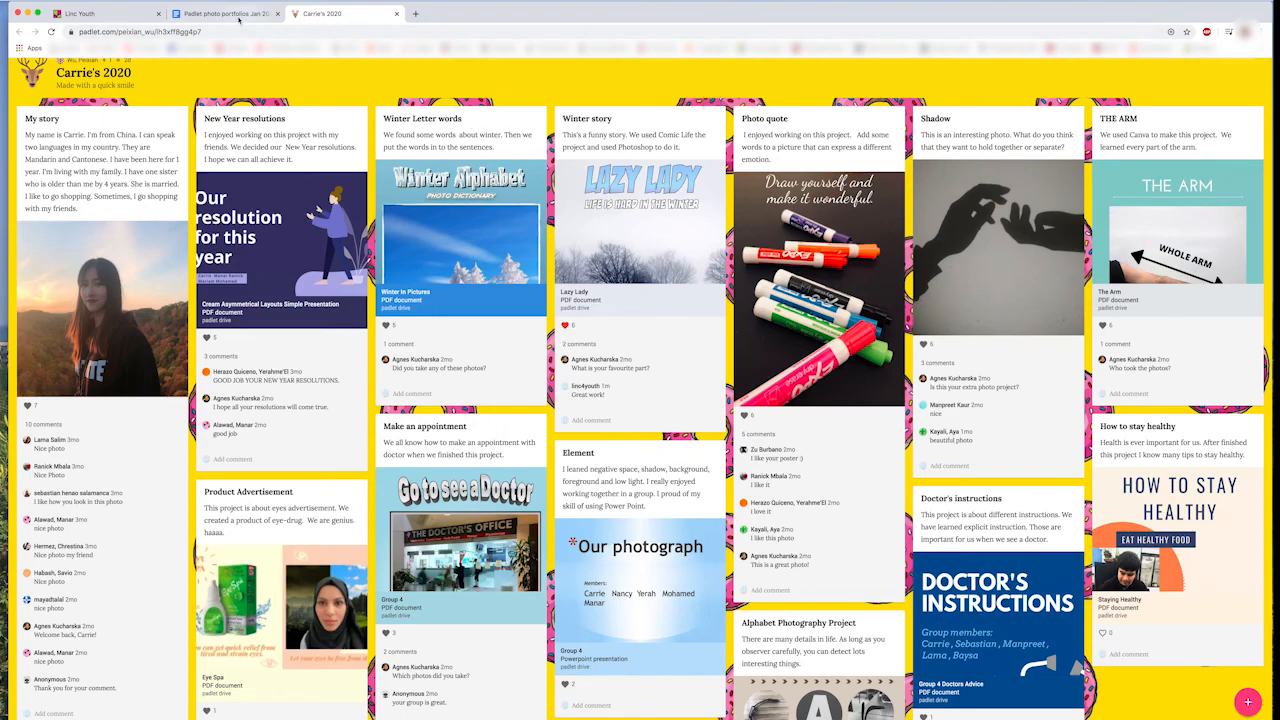
pyautogui.click(100, 12)
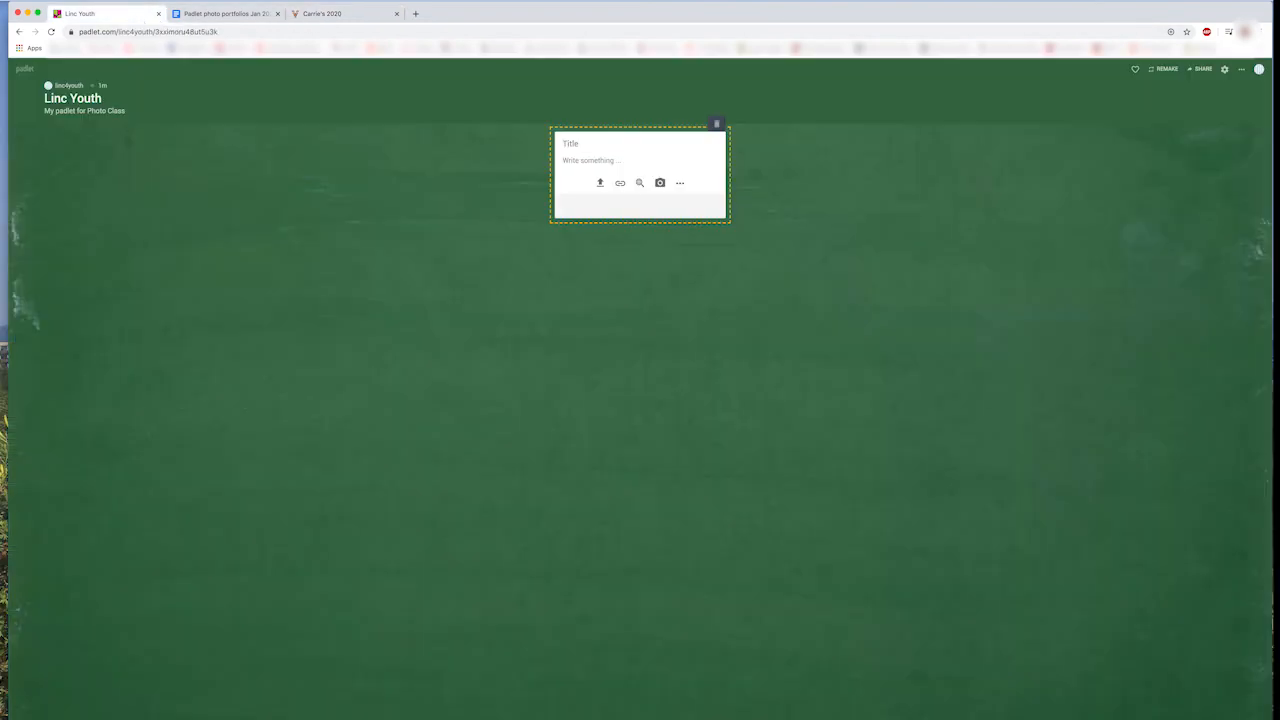
pyautogui.moveTo(208, 164)
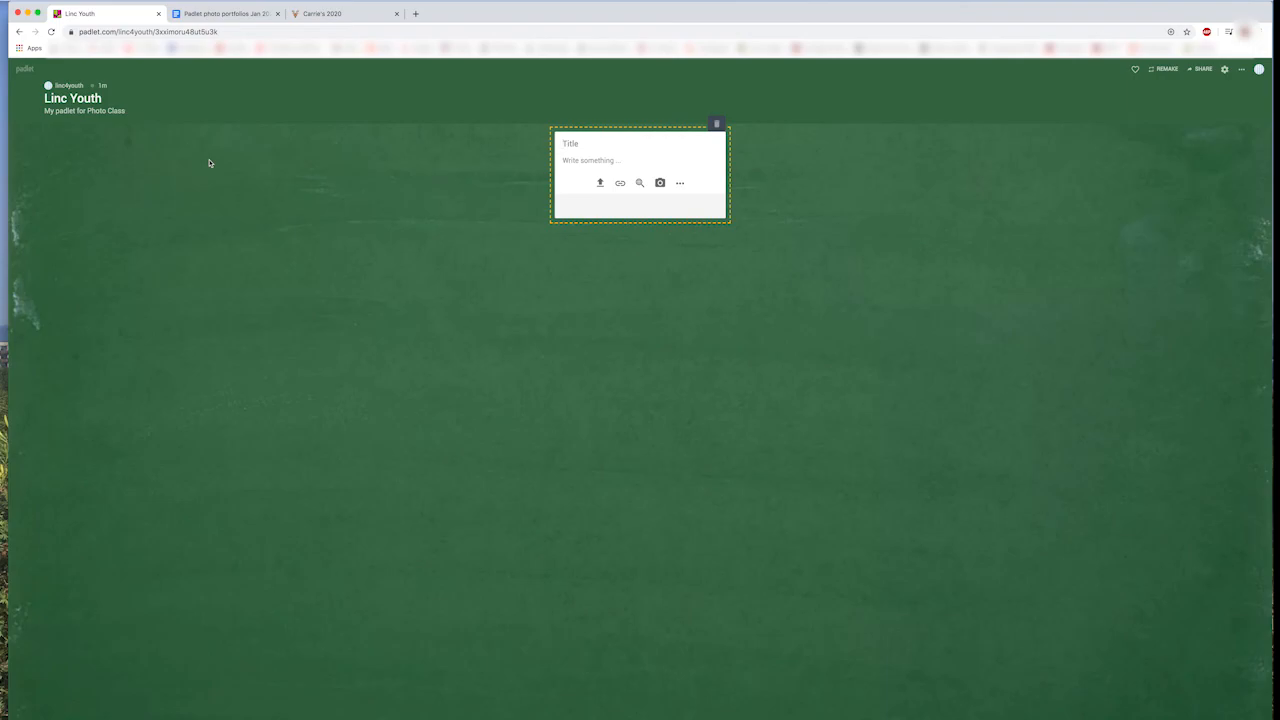